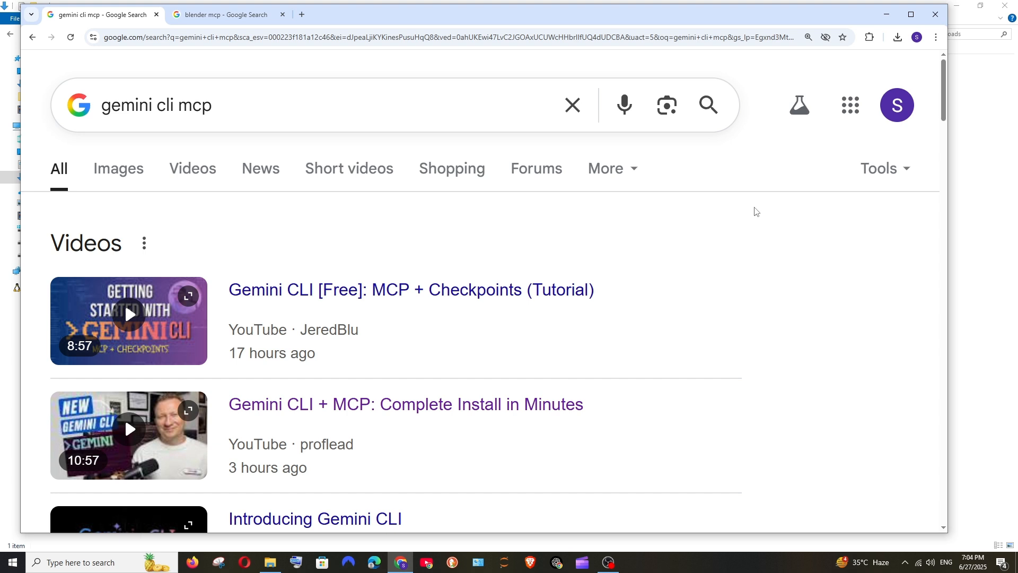
pyautogui.moveTo(111, 20)
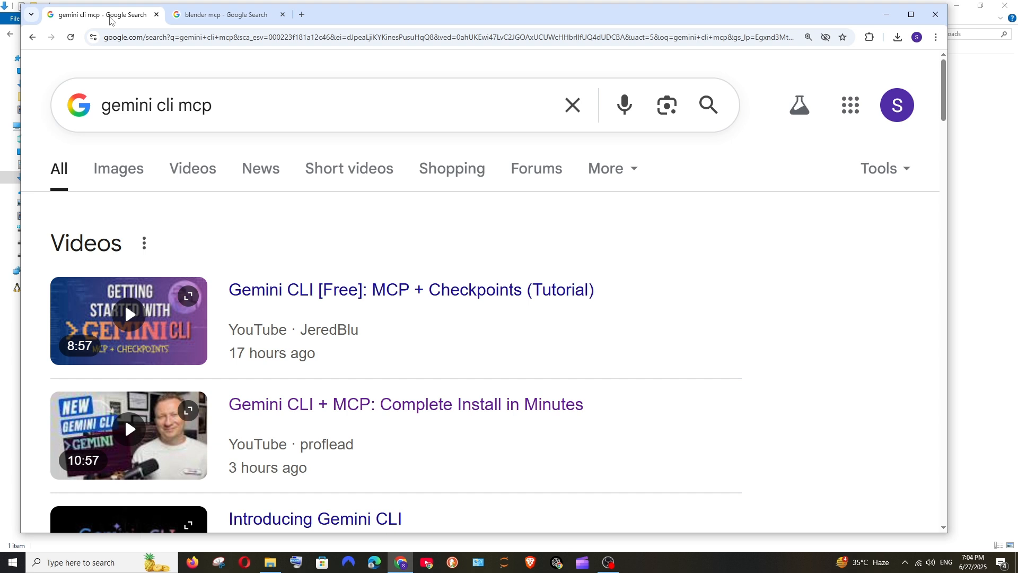
pyautogui.moveTo(293, 76)
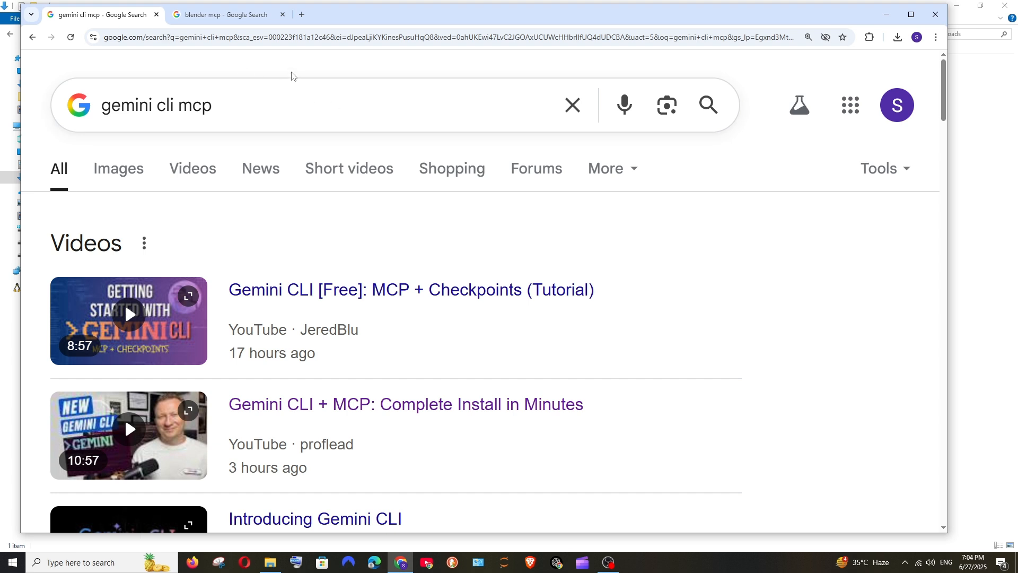
# Compare the Blender MCP and Gemini CLI MCP search result tabs.
pyautogui.click(223, 14)
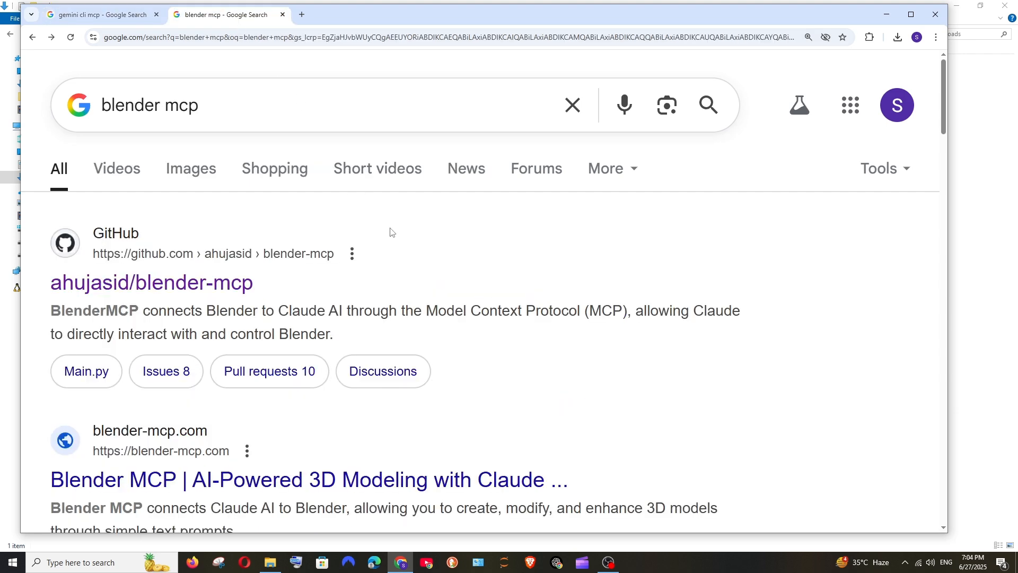
pyautogui.click(98, 15)
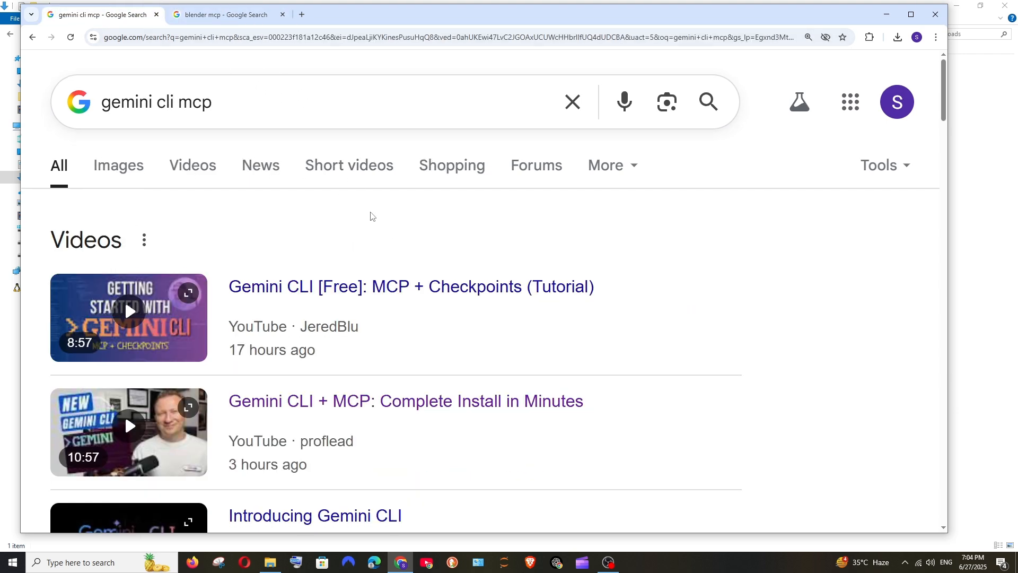
pyautogui.scroll(-3)
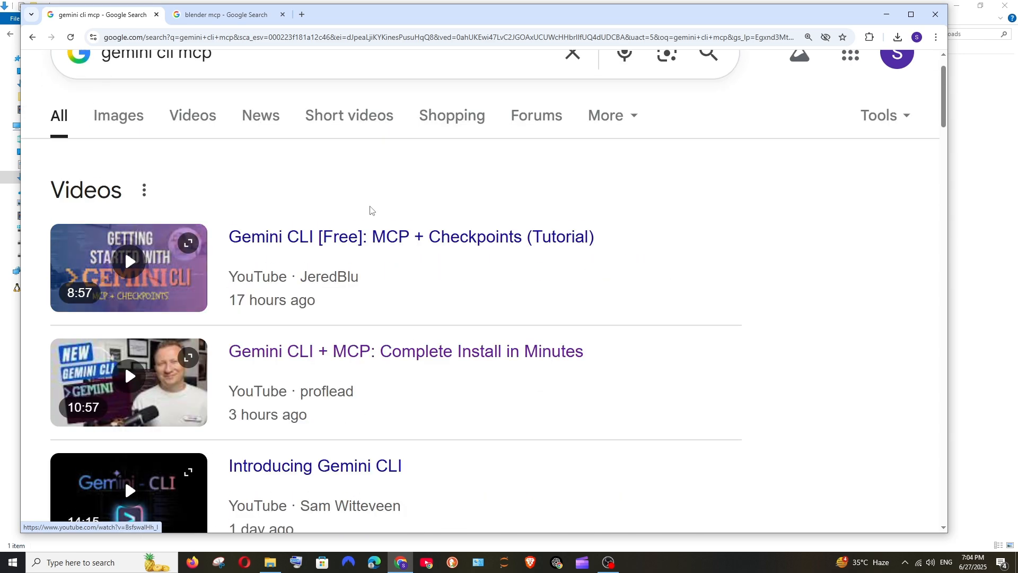
pyautogui.scroll(3)
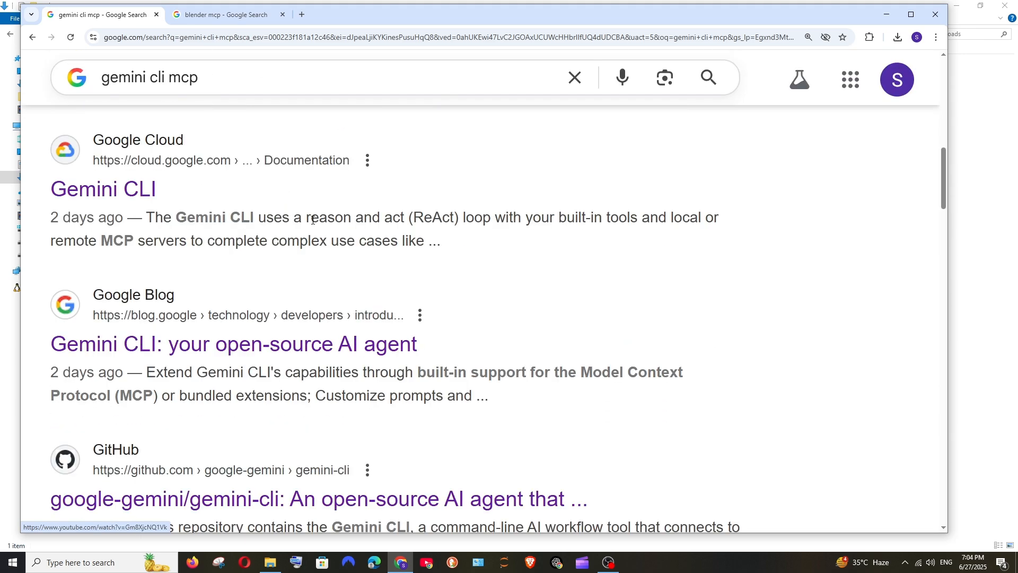
pyautogui.moveTo(115, 210)
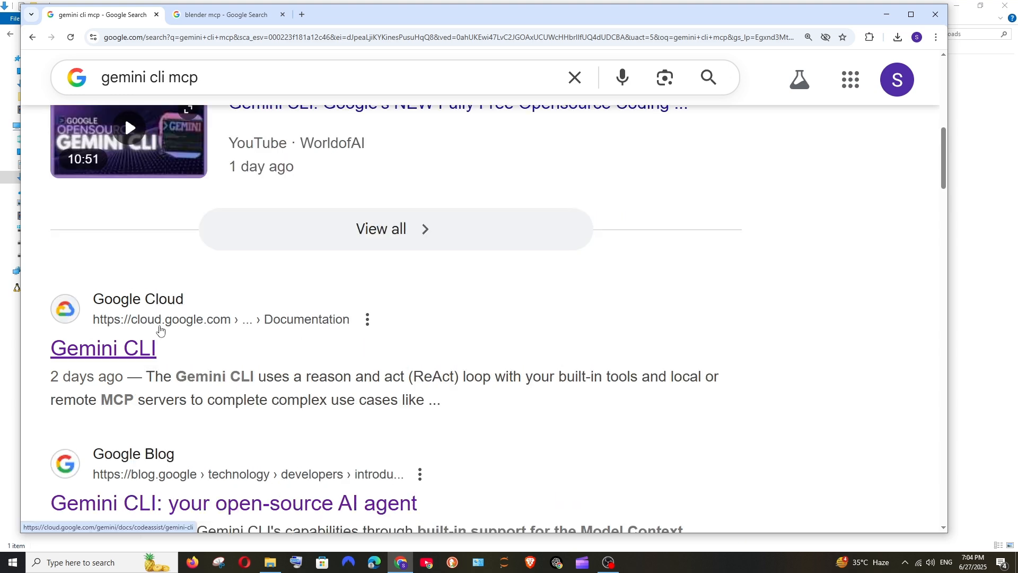
# Open Google Cloud's Gemini CLI docs and read the Configure MCP servers section.
pyautogui.click(103, 348)
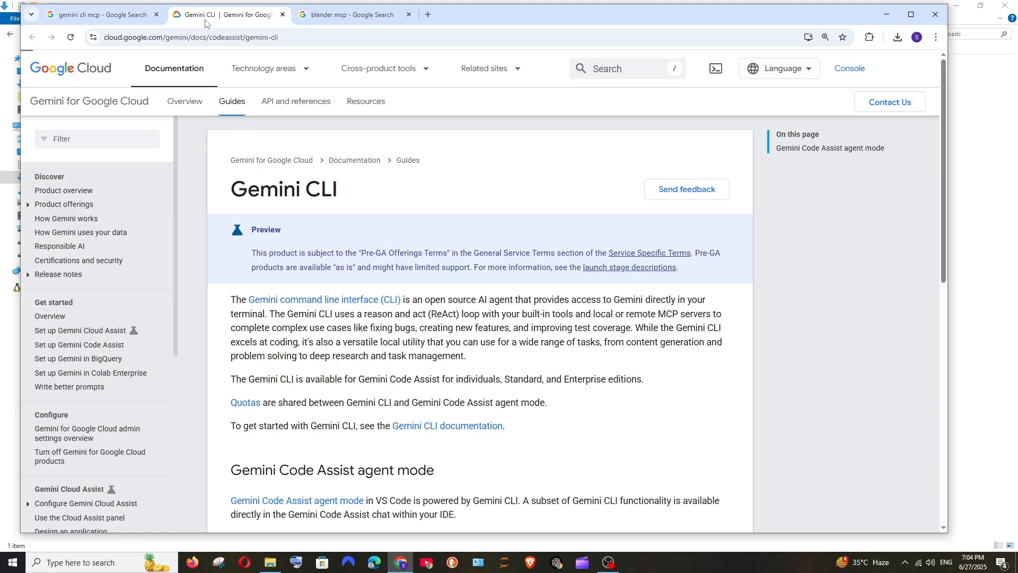
pyautogui.scroll(-3)
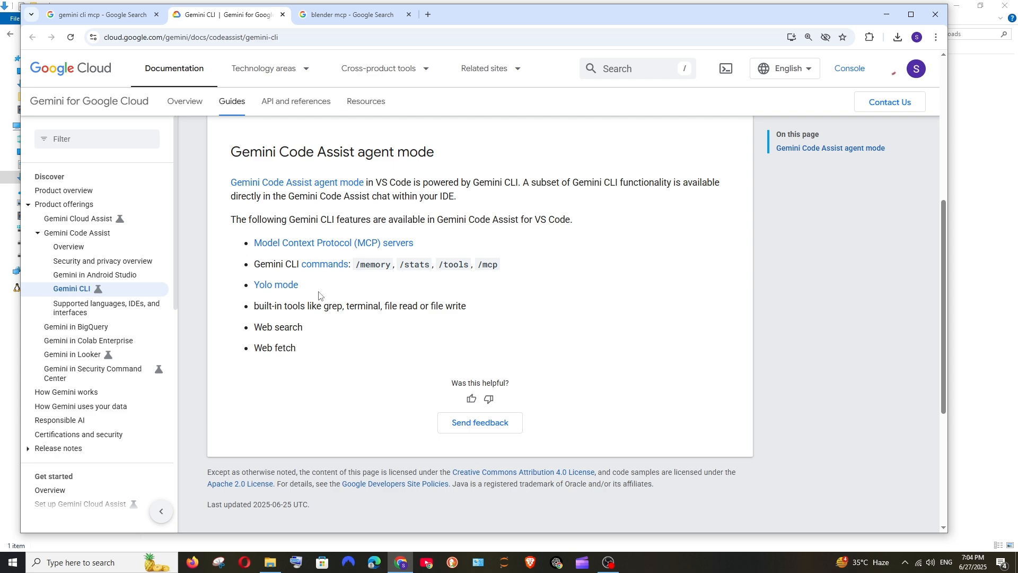
pyautogui.moveTo(333, 248)
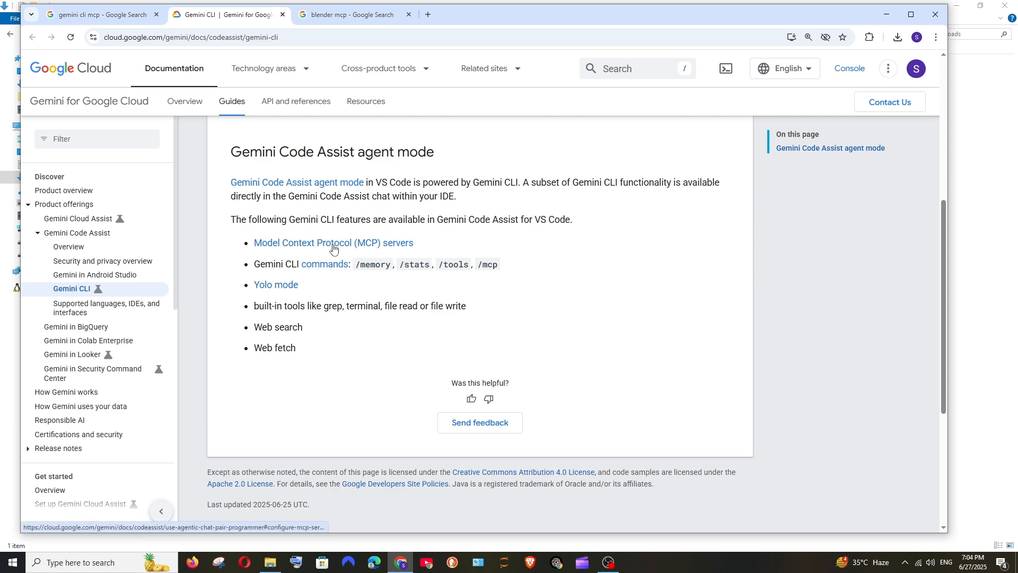
pyautogui.click(333, 242)
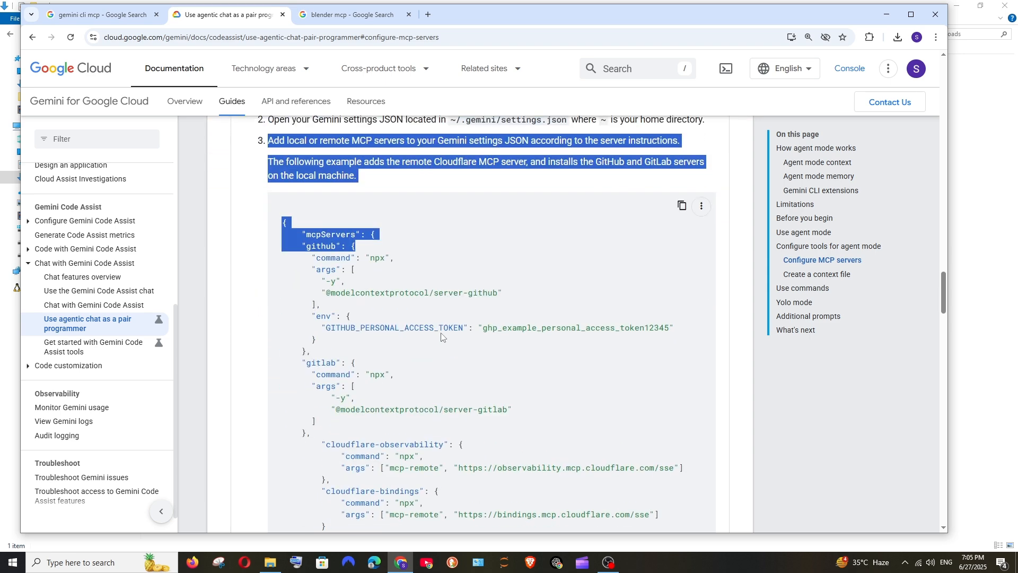
pyautogui.scroll(-3)
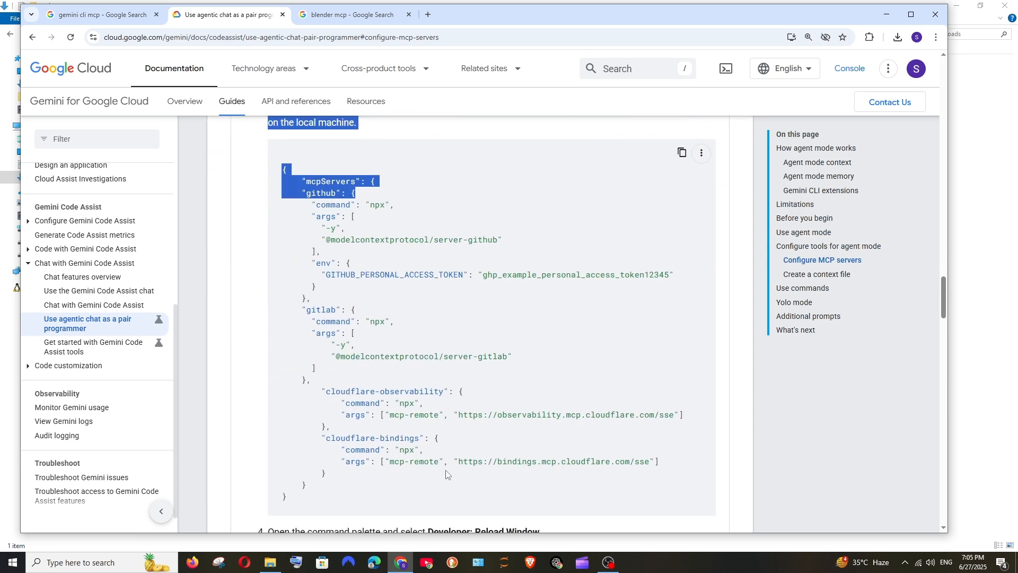
pyautogui.scroll(3)
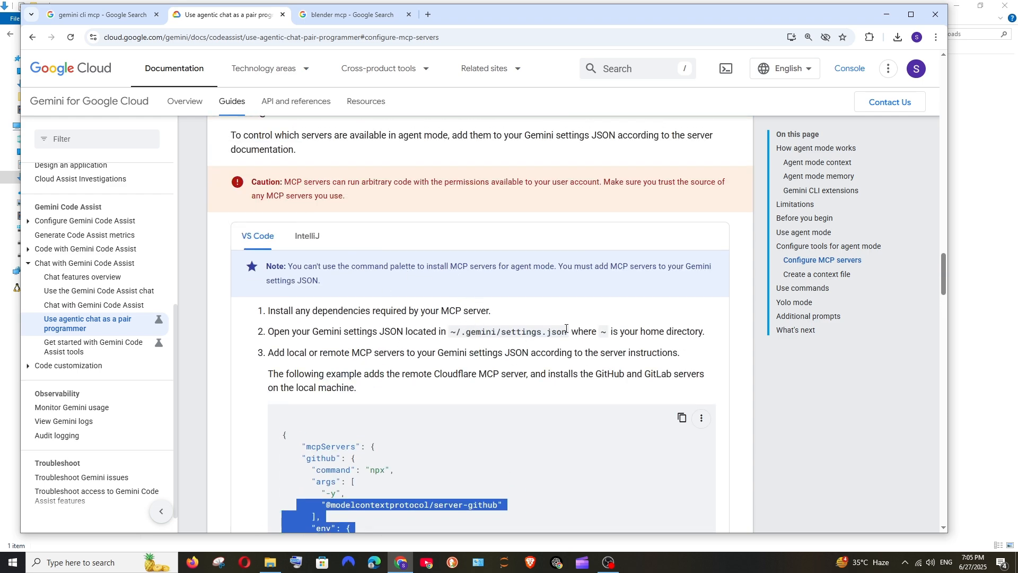
pyautogui.scroll(-3)
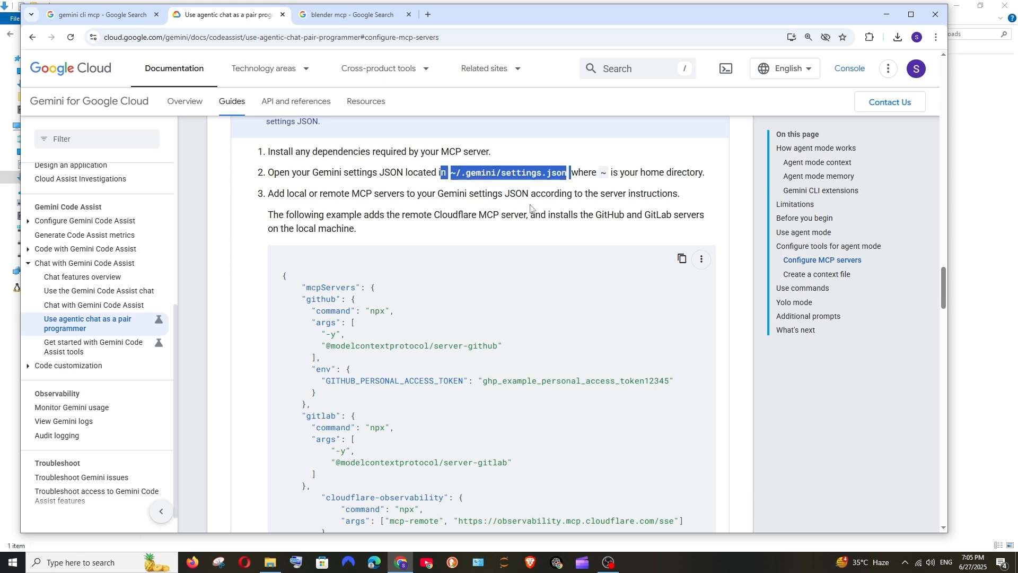
pyautogui.scroll(-3)
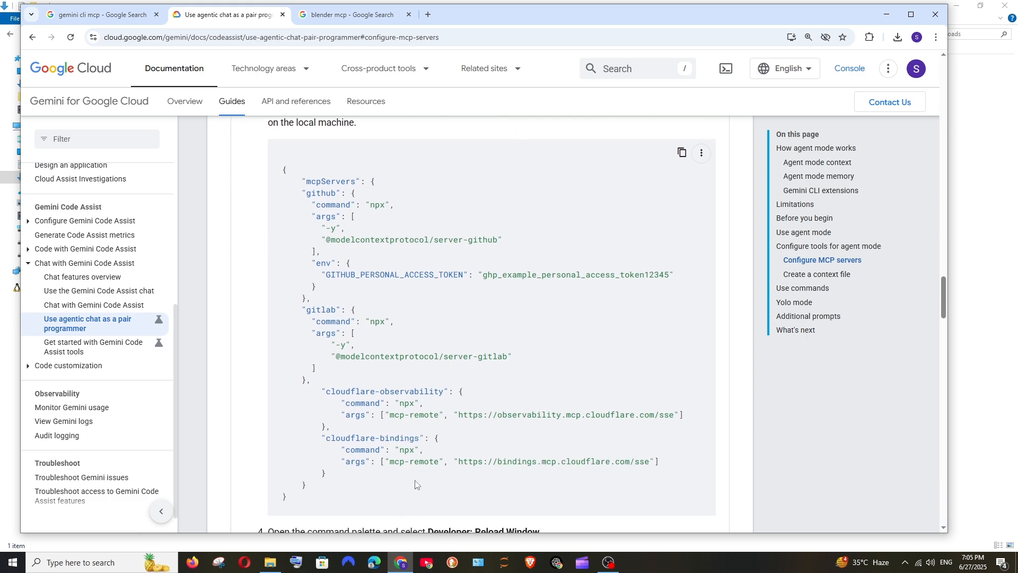
pyautogui.scroll(3)
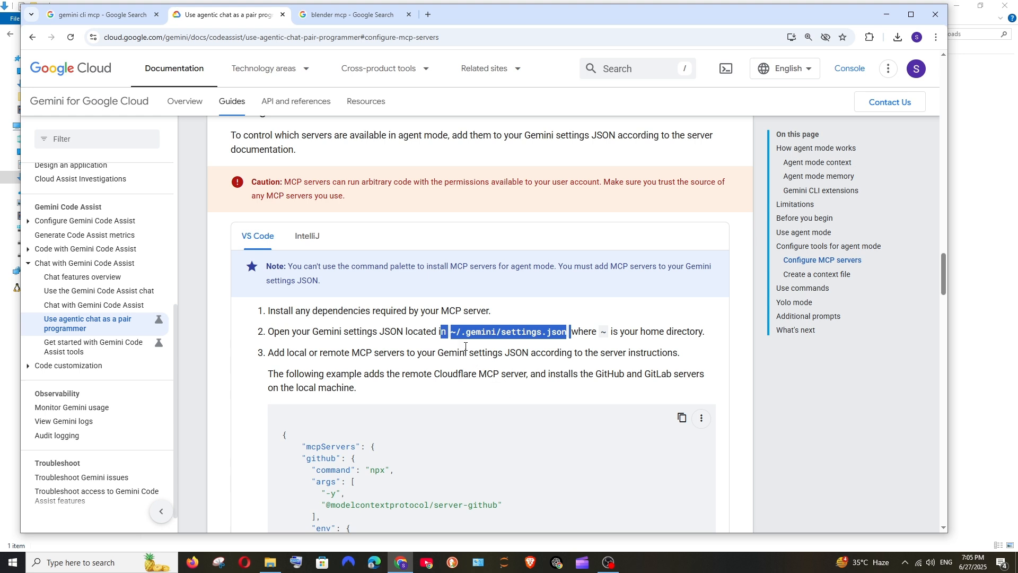
pyautogui.moveTo(336, 469)
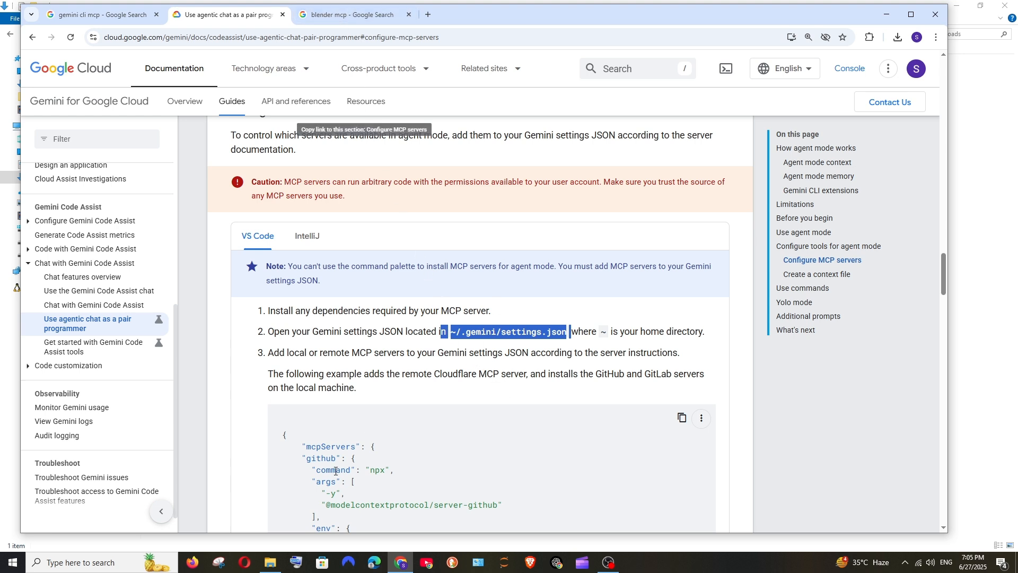
# Create a 'gem mcp' folder in Downloads and open it with VS Code.
pyautogui.click(269, 562)
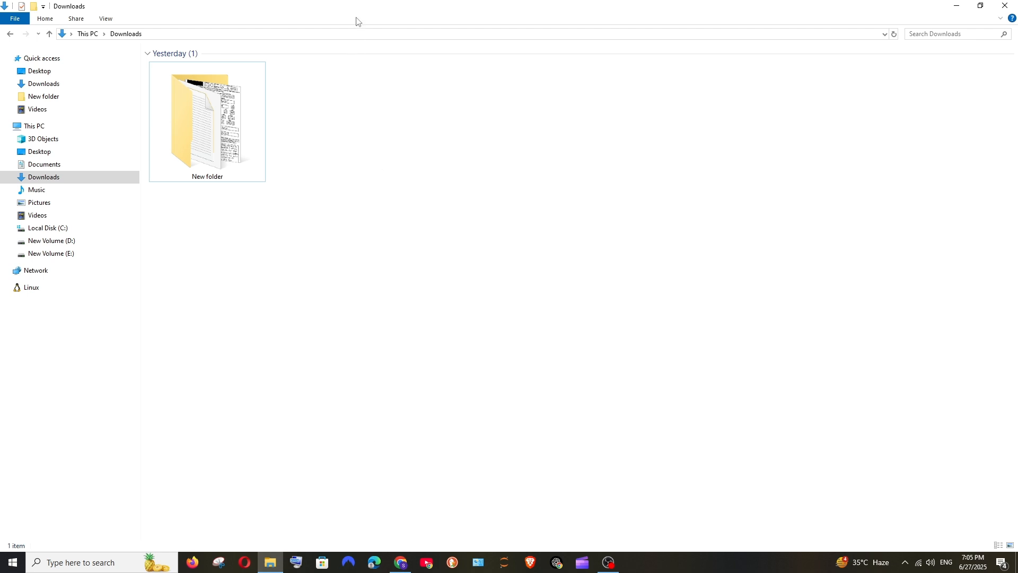
pyautogui.click(982, 5)
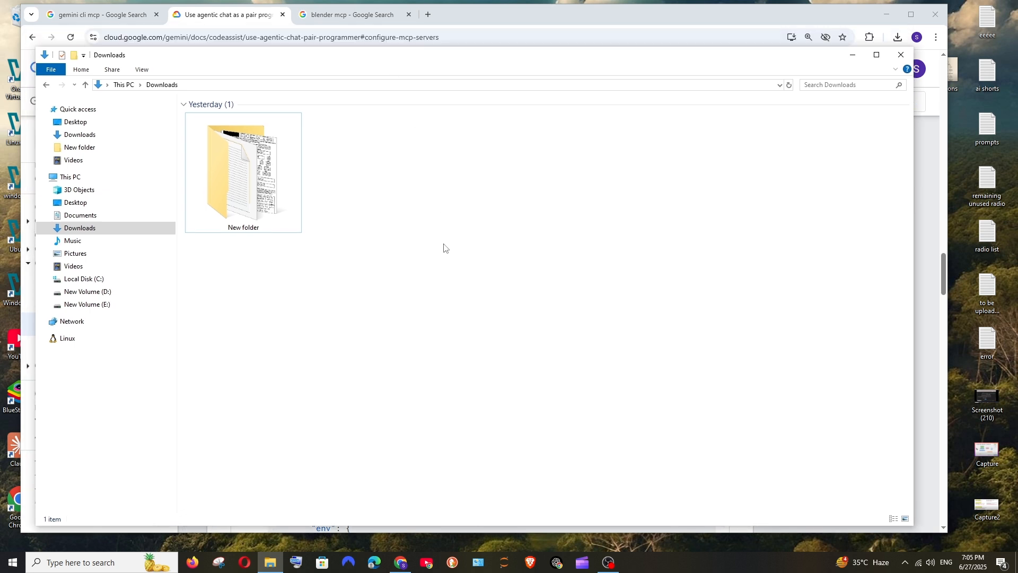
pyautogui.rightClick(445, 248)
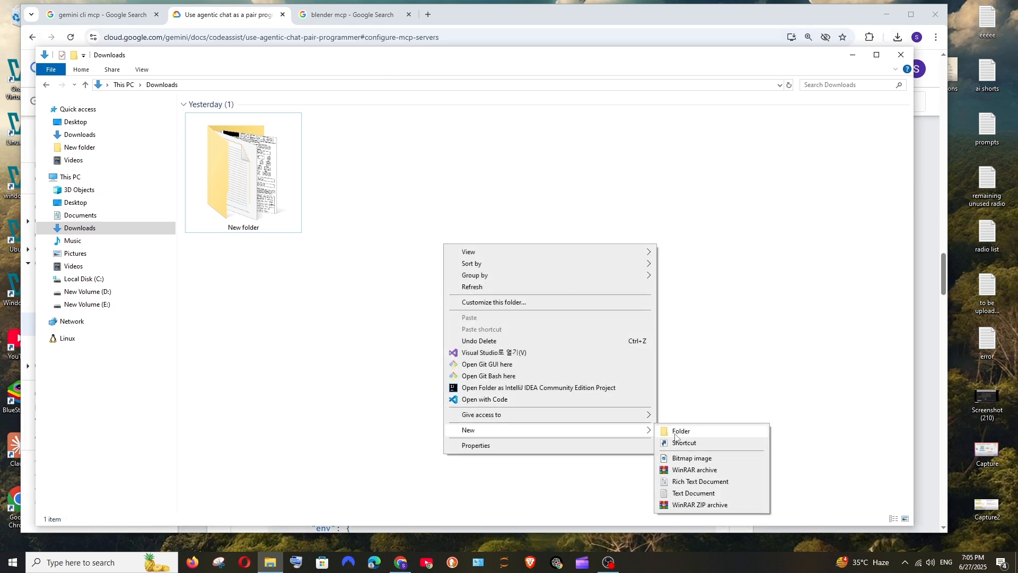
pyautogui.click(680, 430)
pyautogui.write('gem mcp')
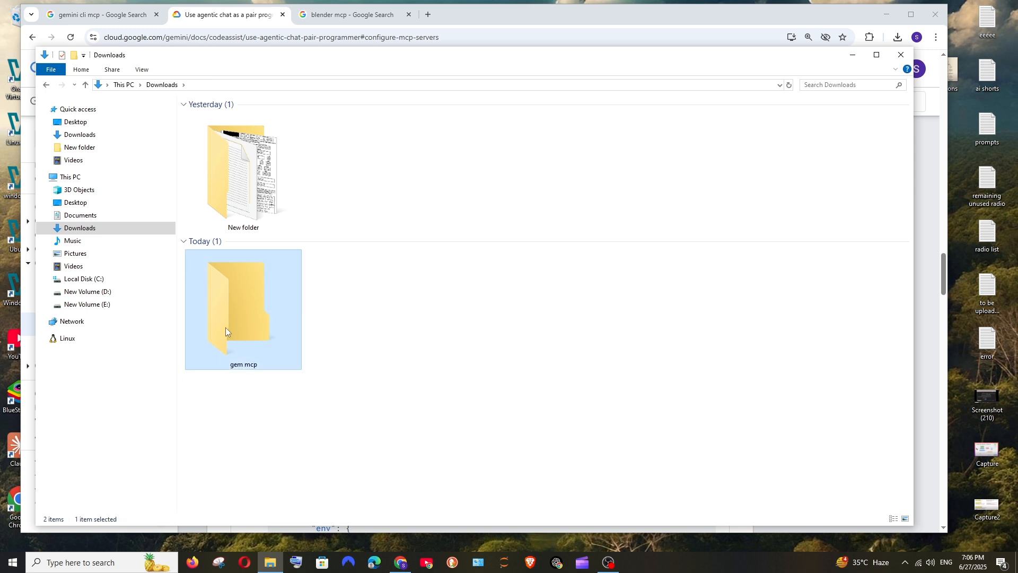
pyautogui.rightClick(243, 309)
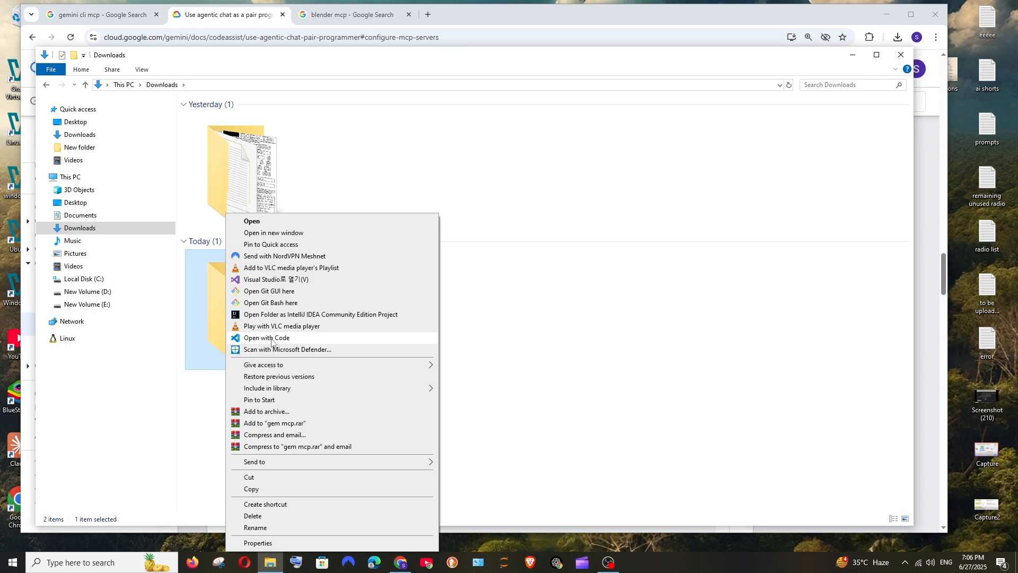
pyautogui.click(266, 337)
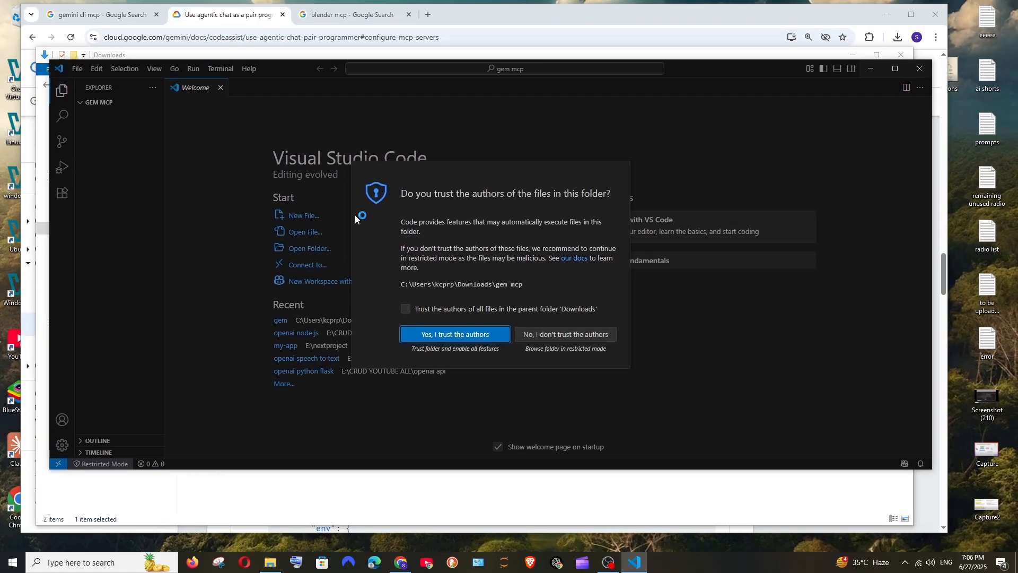
# Trust the gem mcp folder's authors, check the MCP guide, and return to VS Code.
pyautogui.click(353, 14)
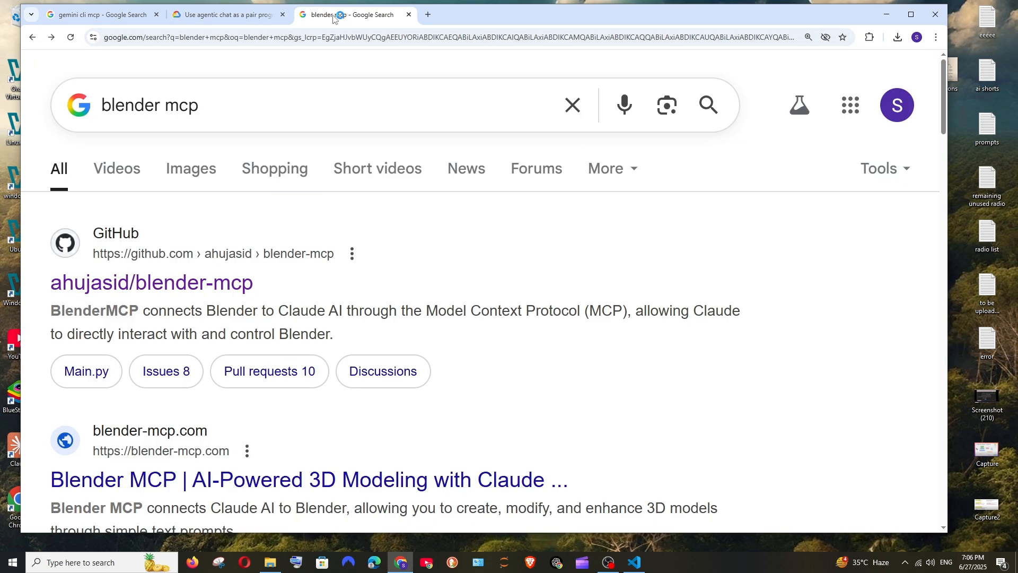
pyautogui.click(227, 15)
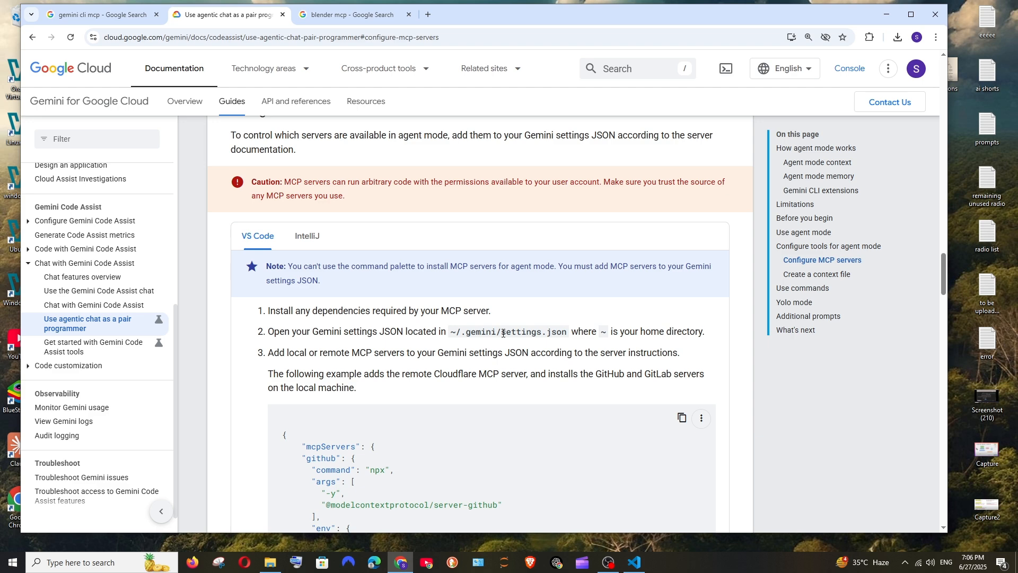
pyautogui.click(633, 562)
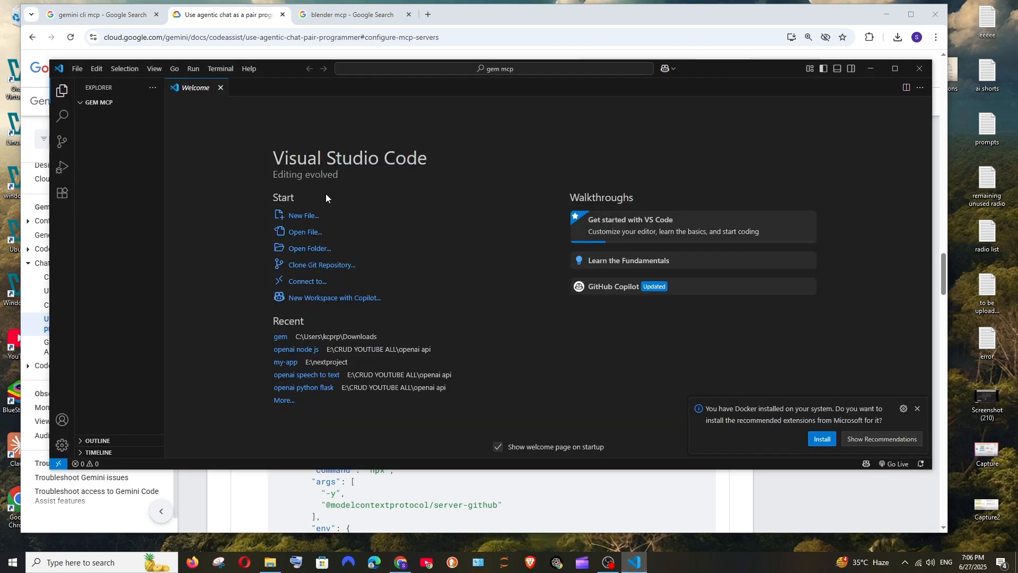
pyautogui.moveTo(139, 102)
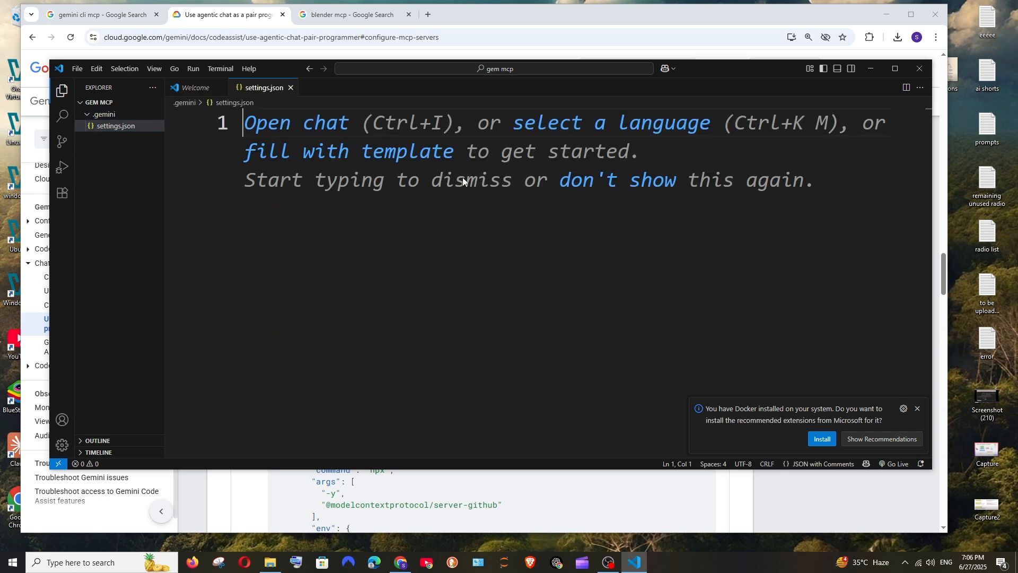
pyautogui.moveTo(483, 184)
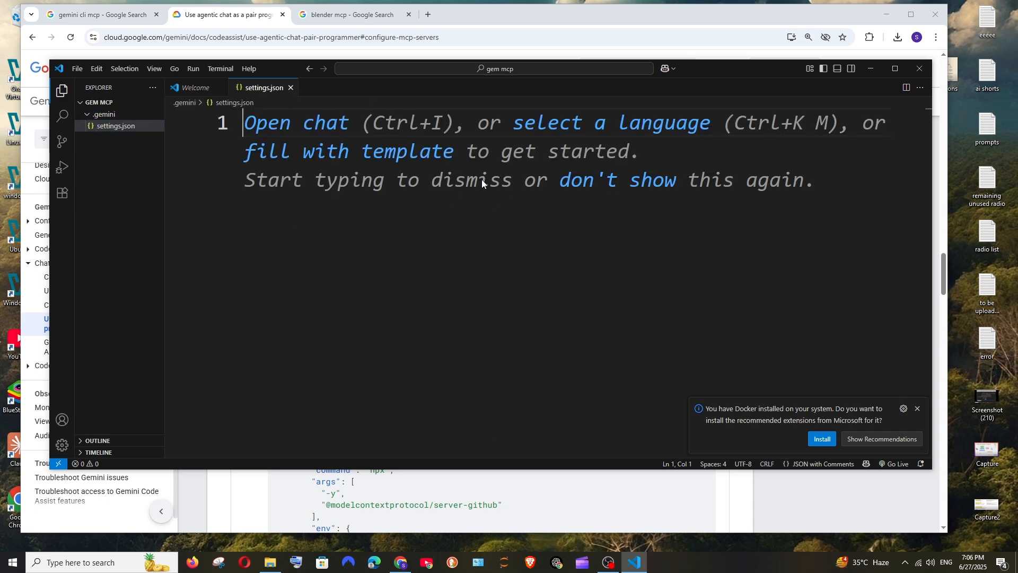
pyautogui.moveTo(354, 14)
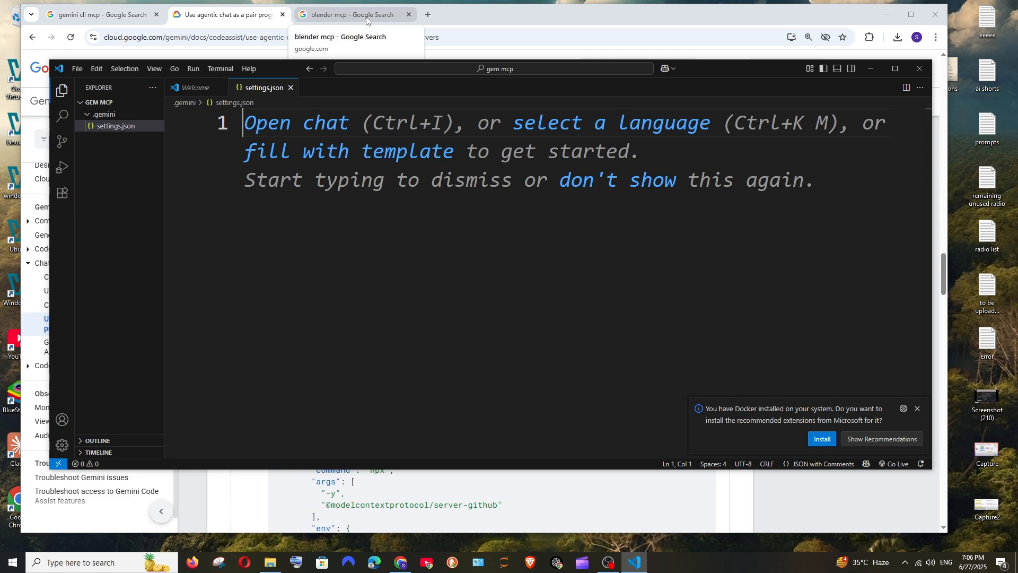
# Open the ahujasid/blender-mcp repository and scroll its README for install instructions.
pyautogui.click(354, 14)
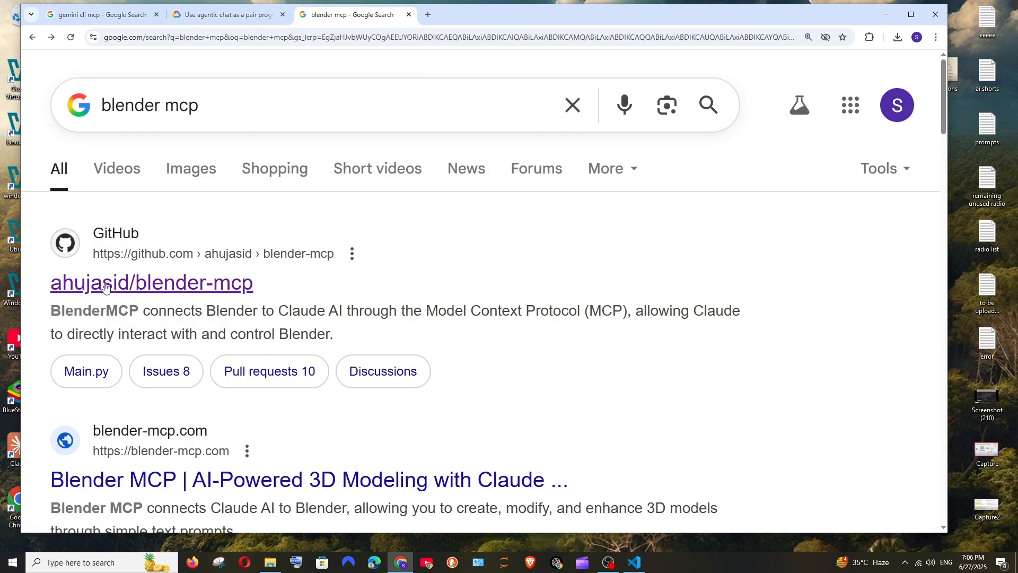
pyautogui.click(151, 283)
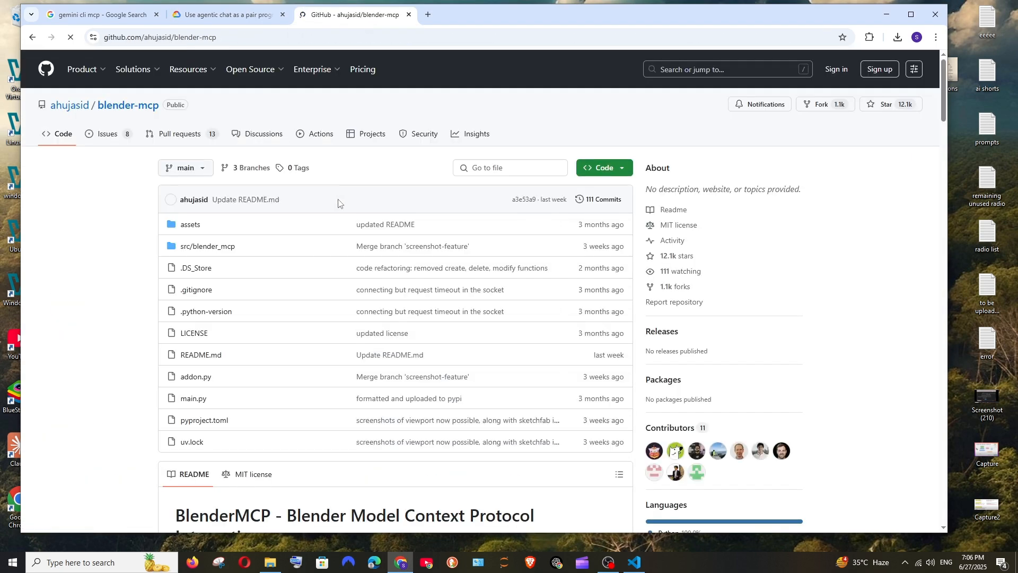
pyautogui.scroll(-3)
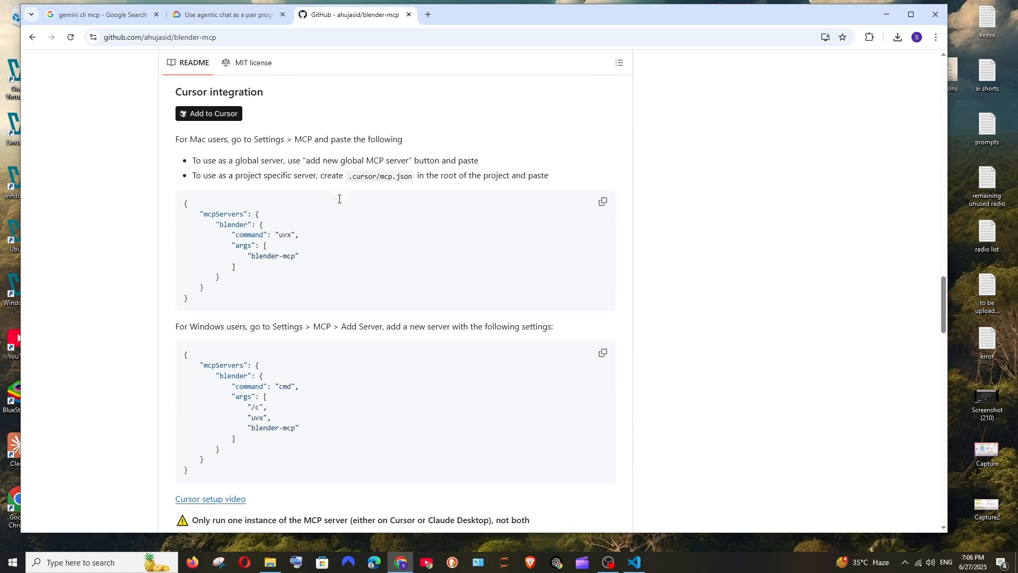
pyautogui.scroll(3)
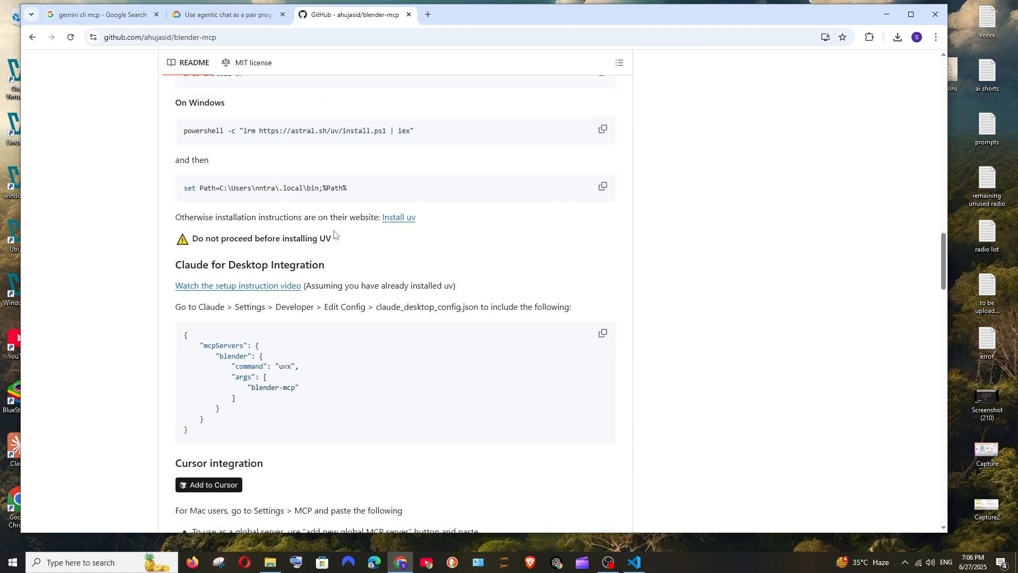
pyautogui.moveTo(595, 342)
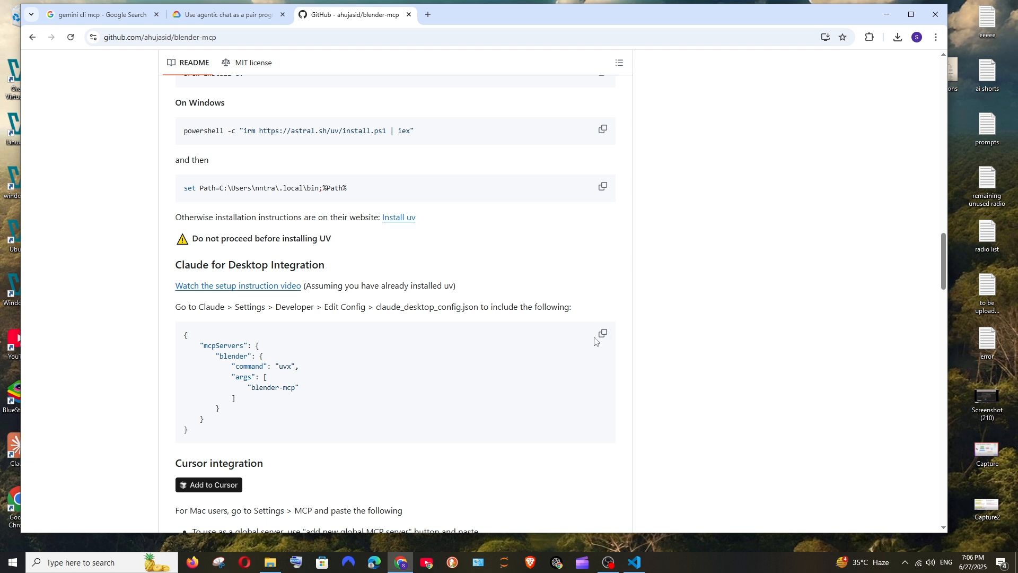
pyautogui.click(633, 562)
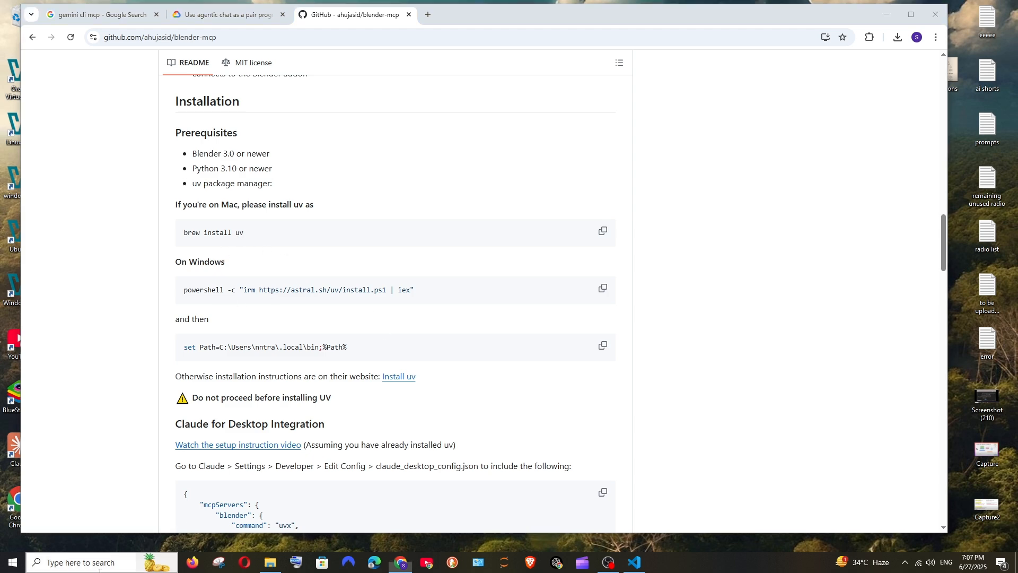
# Run the README's PowerShell uv installer command in Command Prompt, then close it.
pyautogui.click(660, 562)
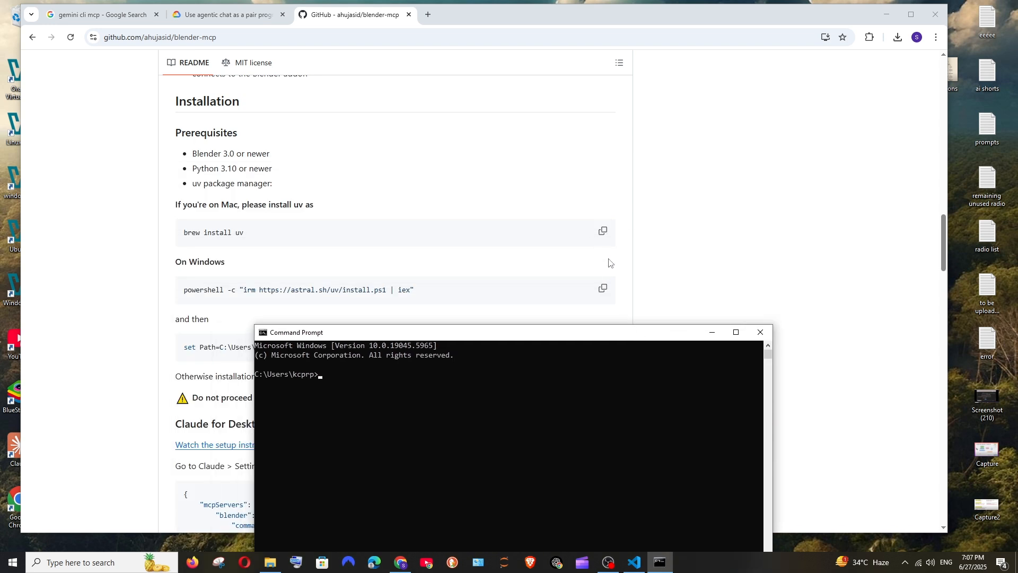
pyautogui.click(602, 288)
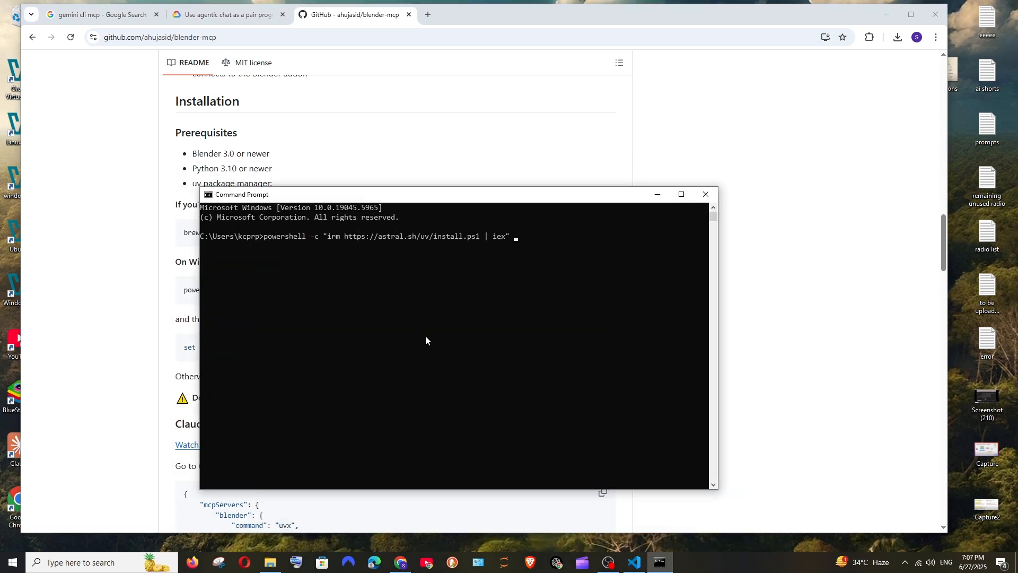
pyautogui.press('Return')
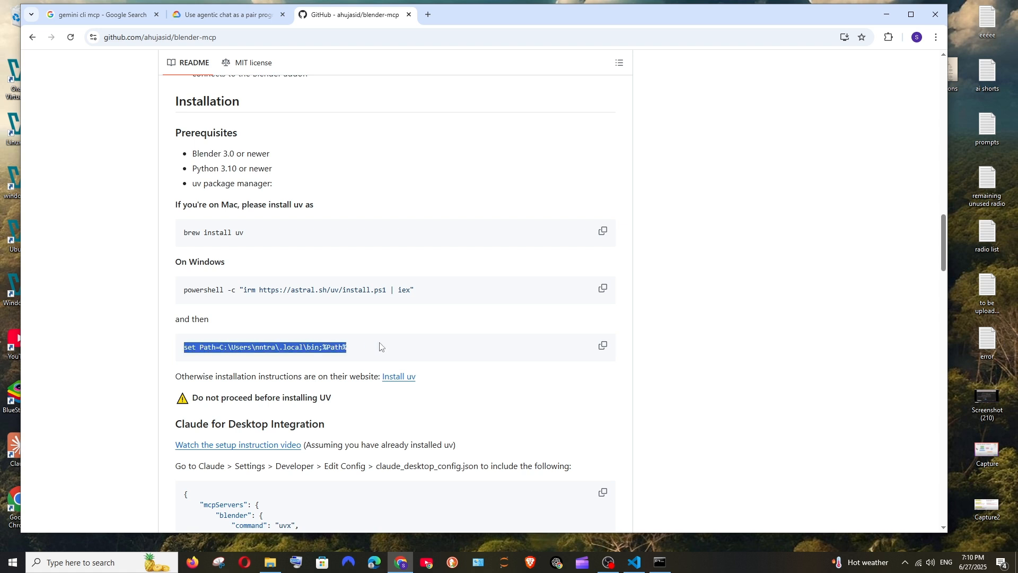
pyautogui.click(660, 562)
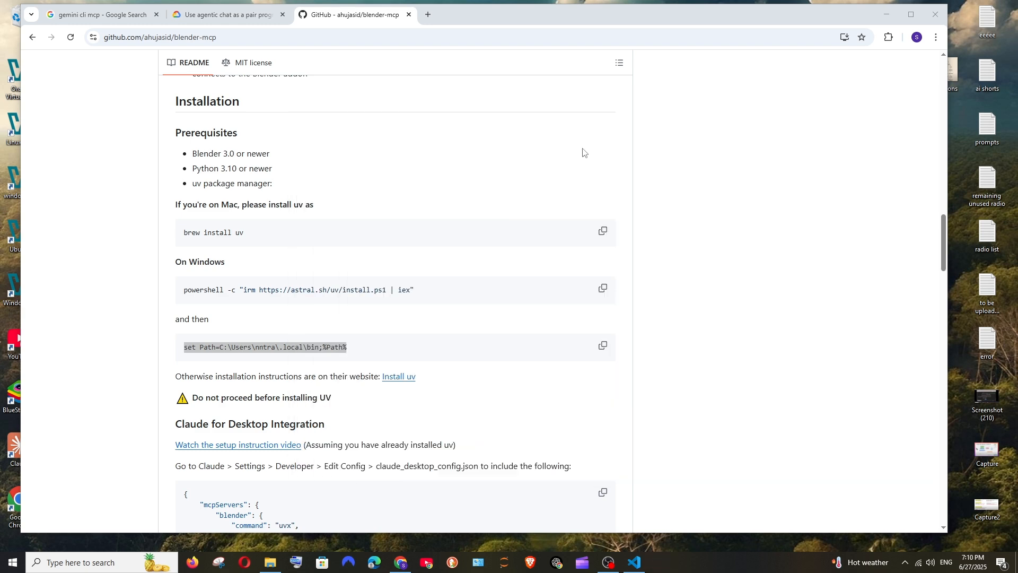
# Open addon.py in the blender-mcp file list and download the raw file.
pyautogui.scroll(3)
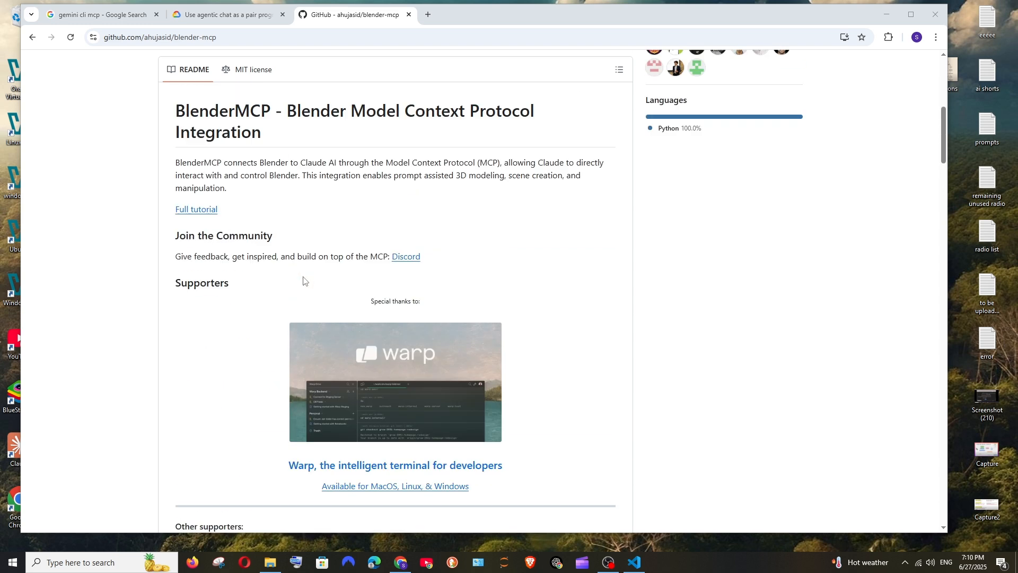
pyautogui.scroll(3)
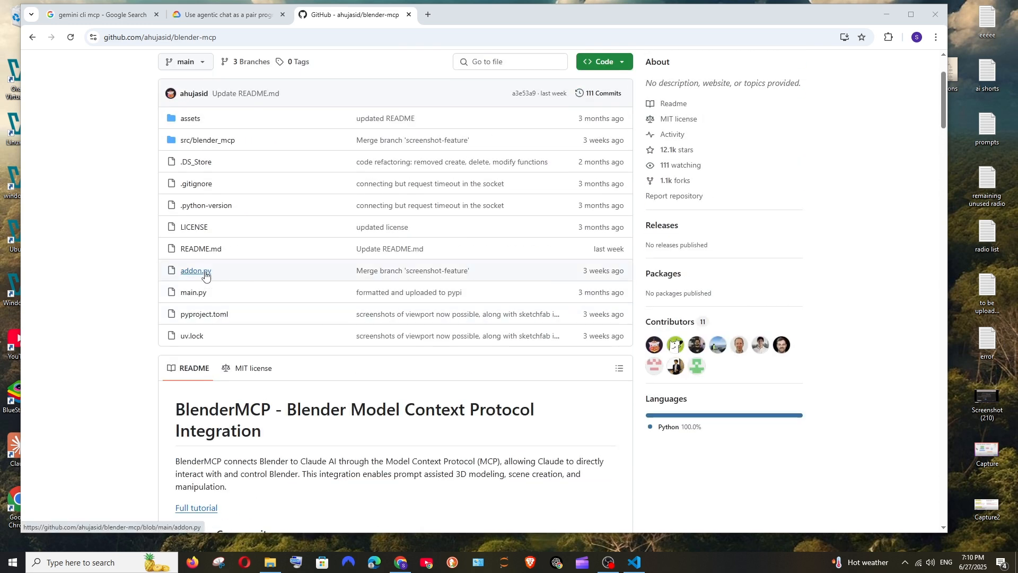
pyautogui.click(195, 270)
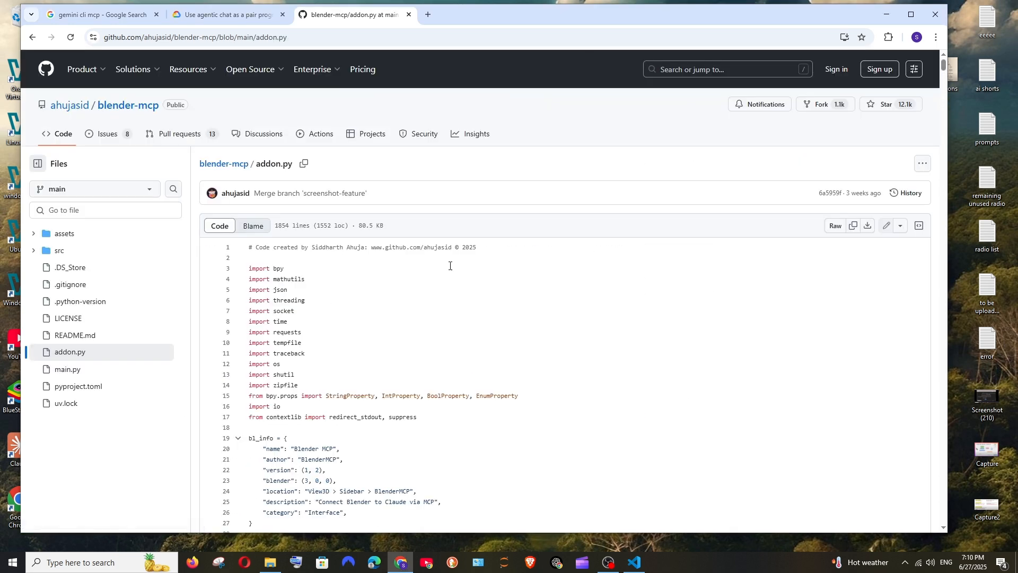
pyautogui.moveTo(866, 225)
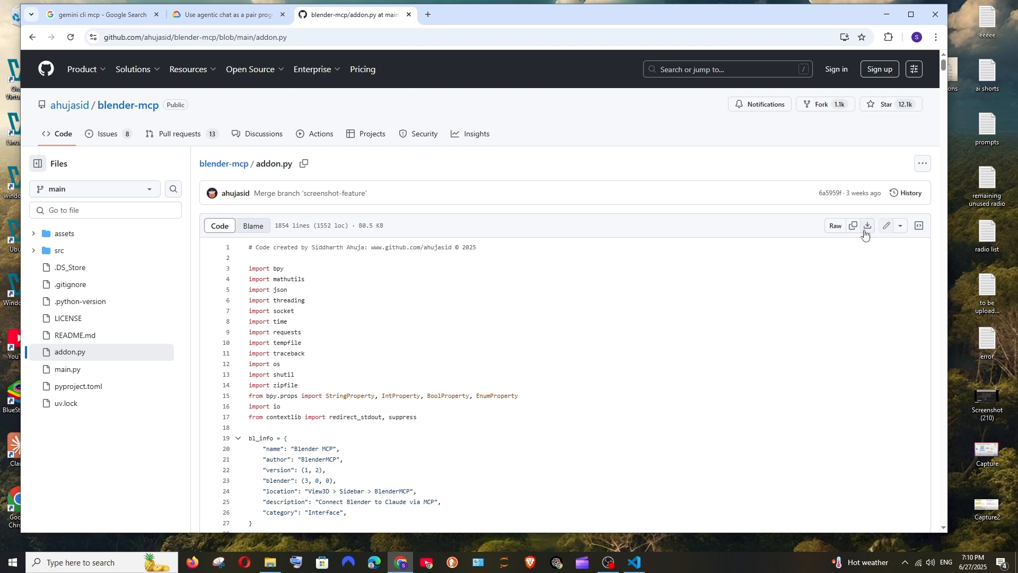
pyautogui.click(868, 226)
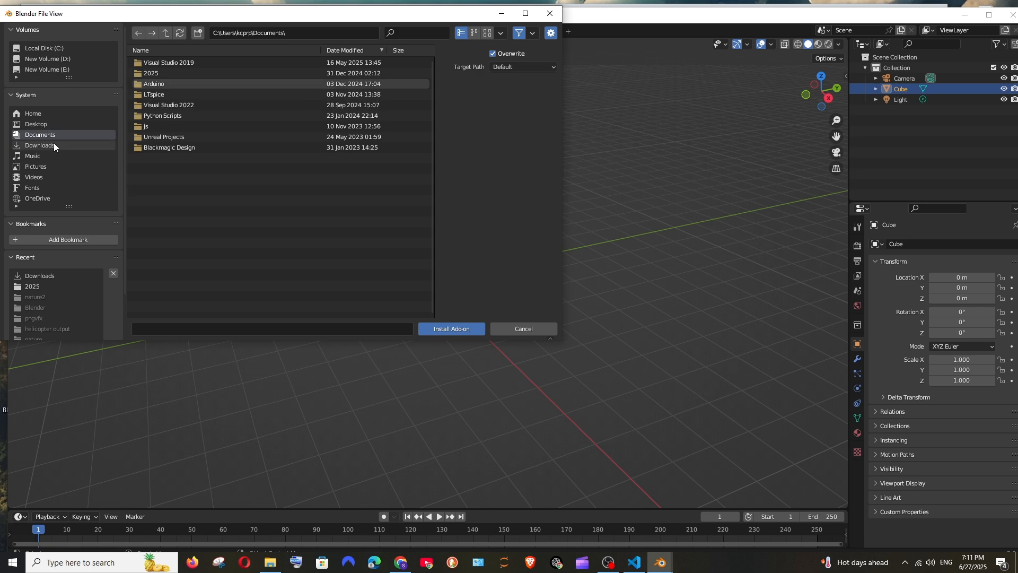
# Install addon.py from Downloads and enable the Interface: Blender MCP add-on.
pyautogui.click(39, 145)
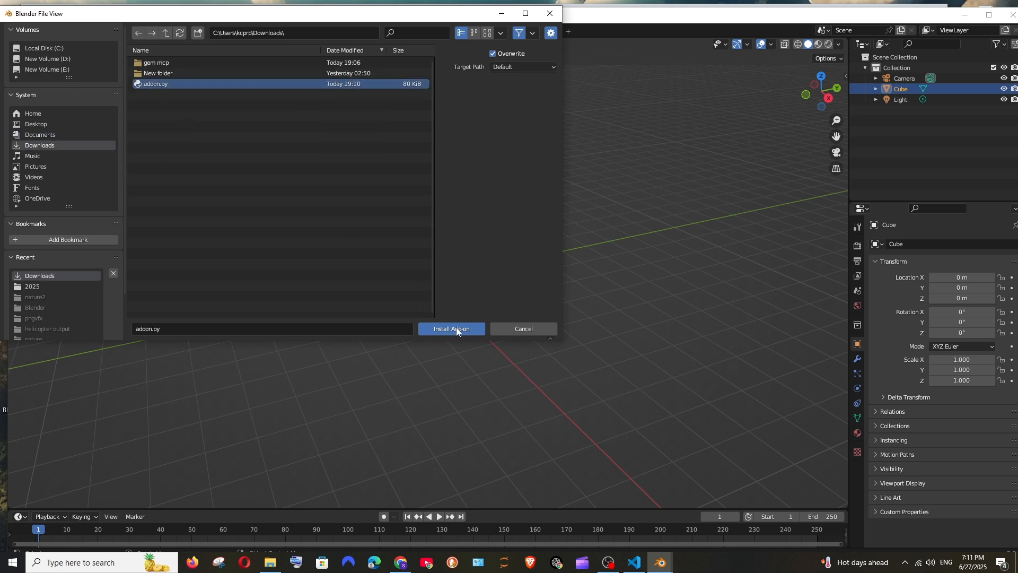
pyautogui.click(451, 329)
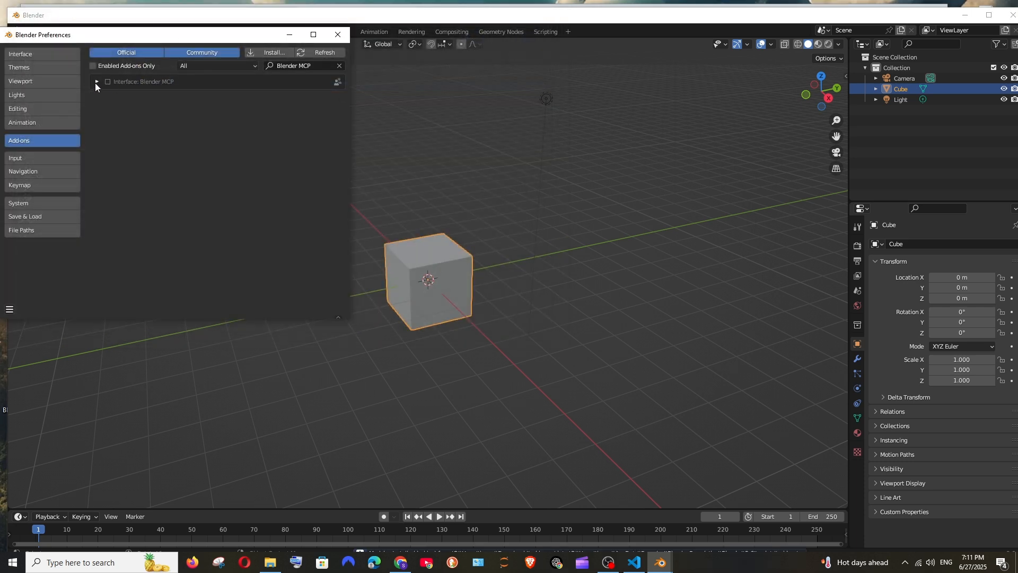
pyautogui.click(96, 82)
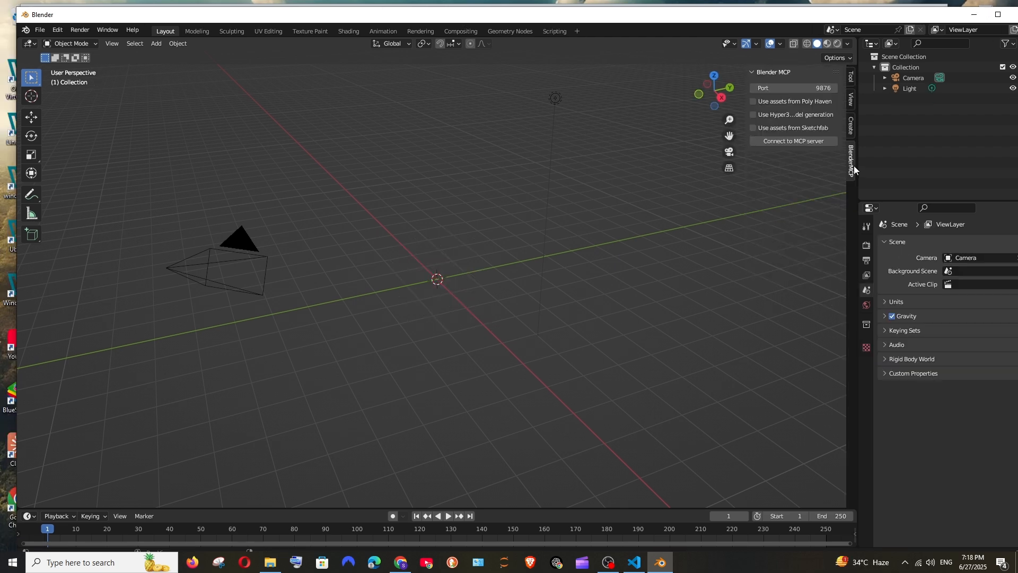
pyautogui.moveTo(852, 164)
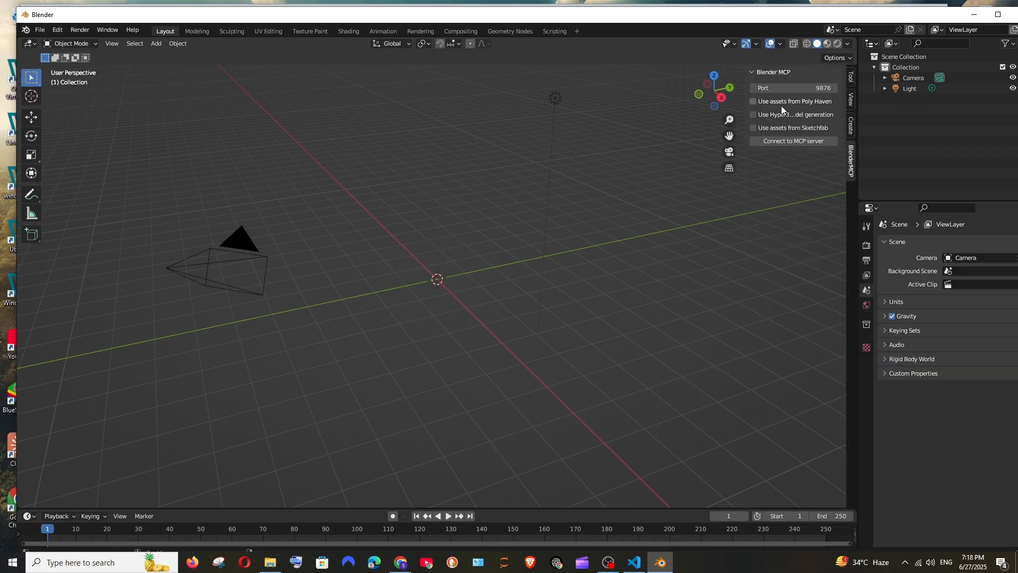
# Enable Poly Haven assets, keep Hyper3D and Sketchfab off, and connect on port 9876.
pyautogui.click(753, 114)
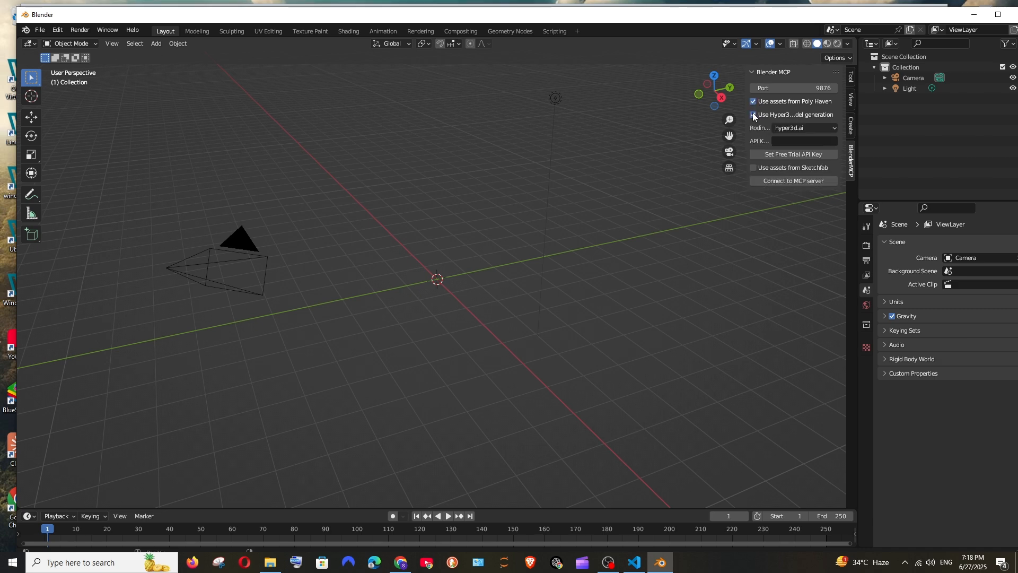
pyautogui.click(752, 114)
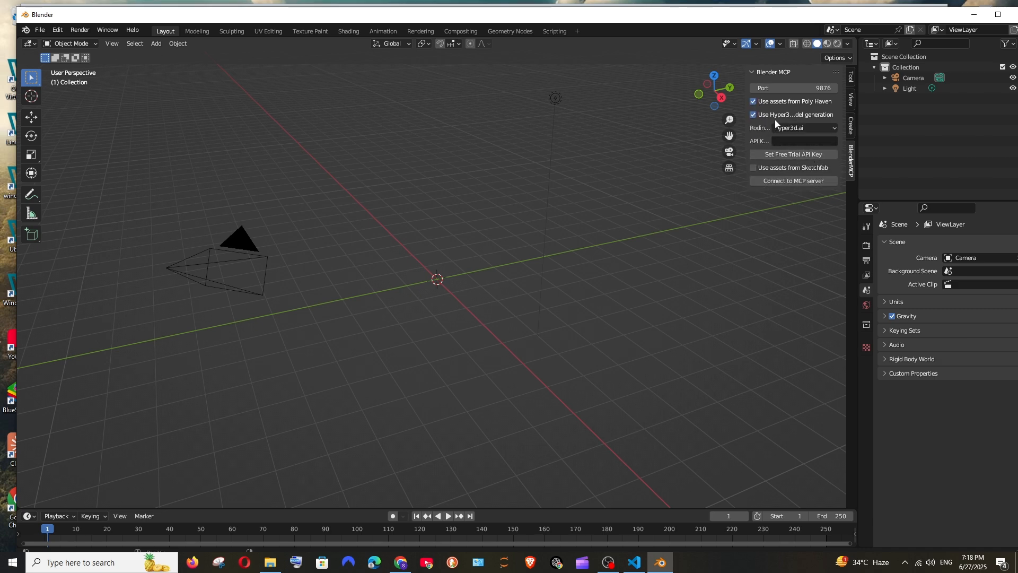
pyautogui.click(753, 114)
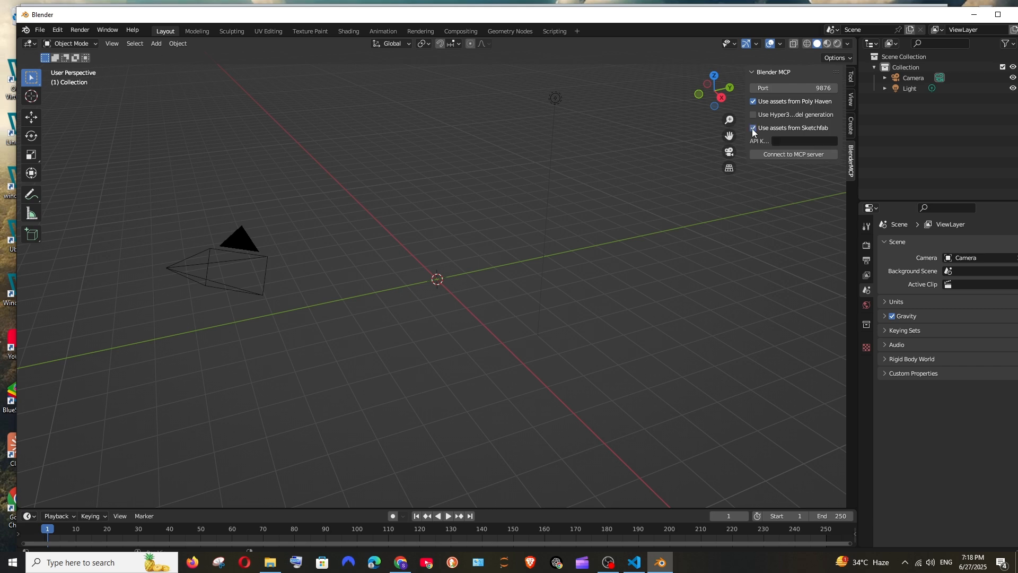
pyautogui.click(753, 128)
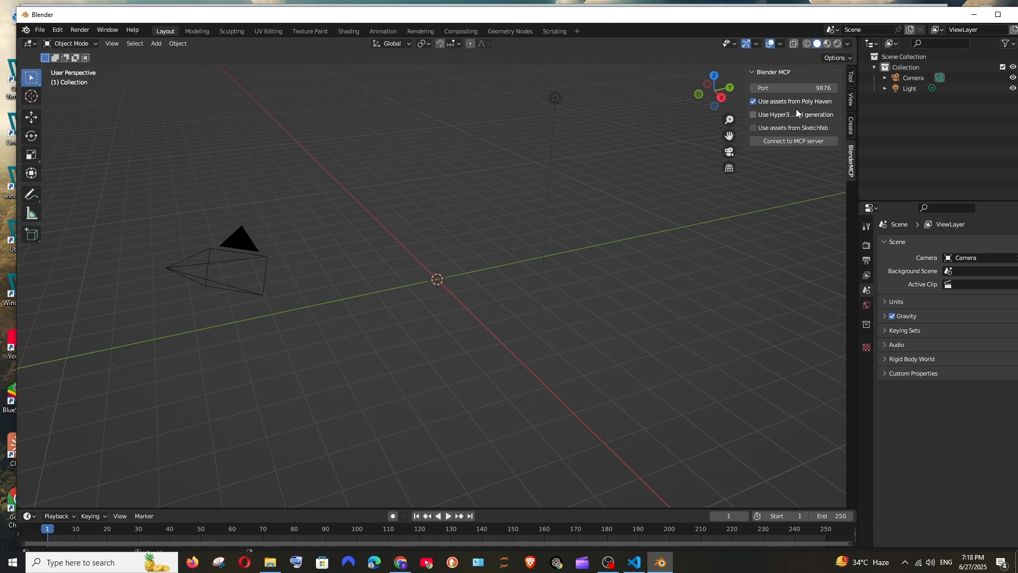
pyautogui.moveTo(844, 128)
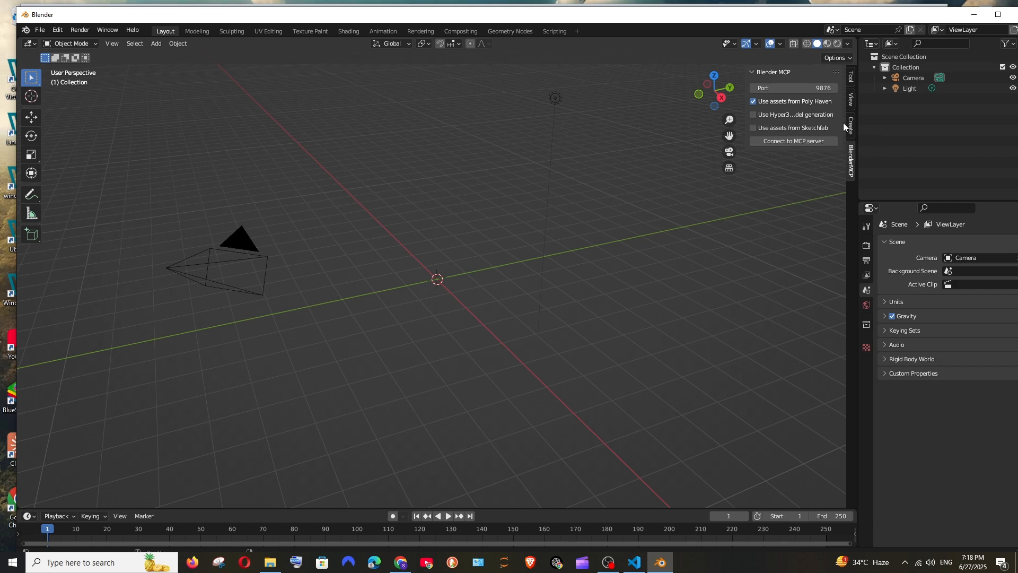
pyautogui.moveTo(792, 122)
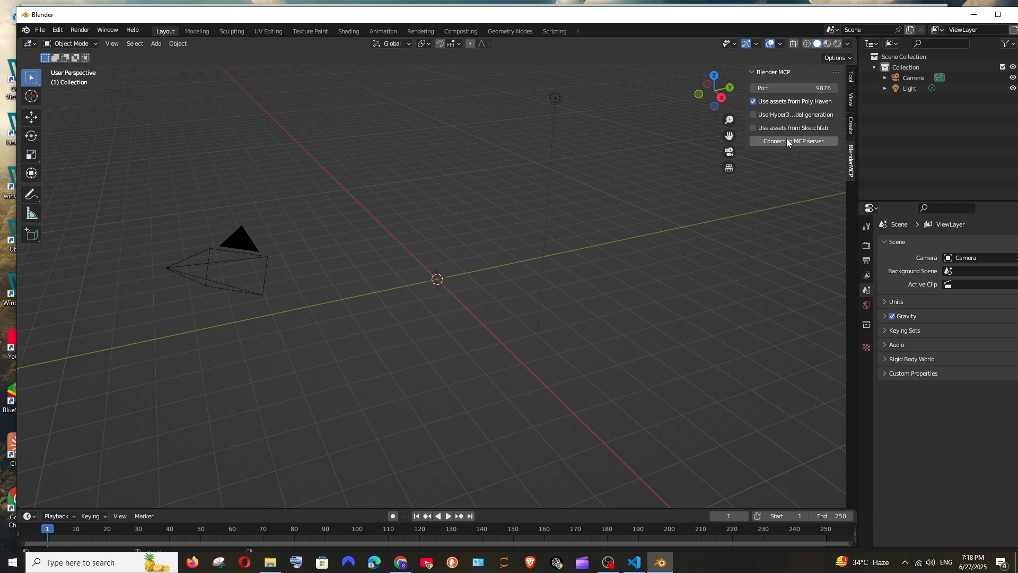
pyautogui.moveTo(790, 141)
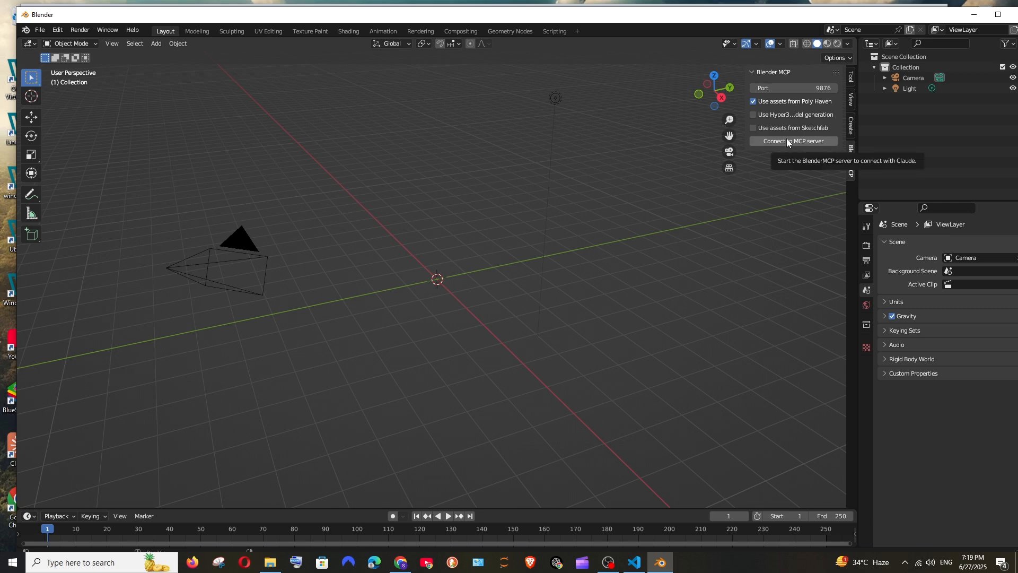
pyautogui.click(793, 141)
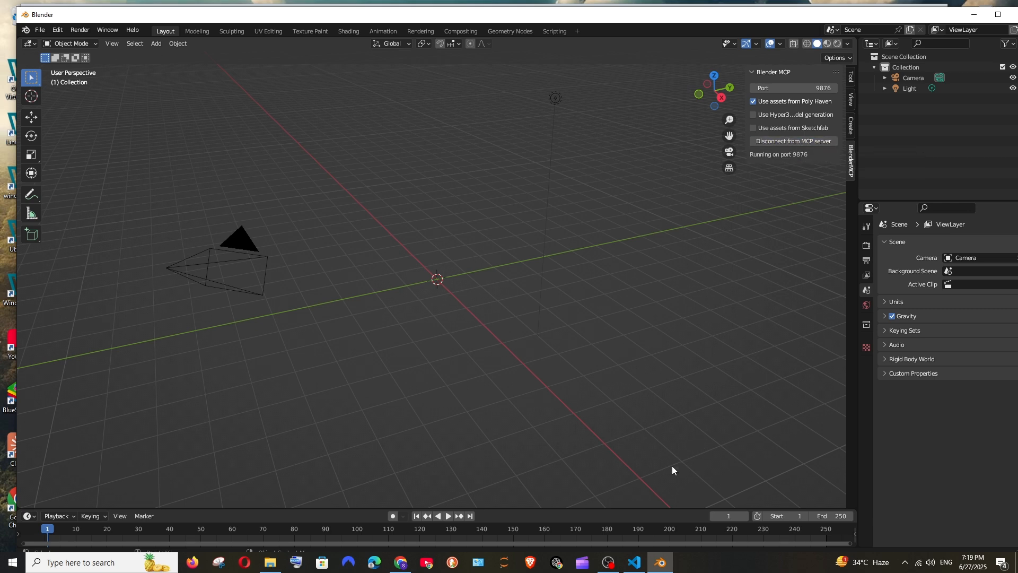
# Select the .gemini folder in VS Code and in File Explorer's gem mcp folder.
pyautogui.click(632, 561)
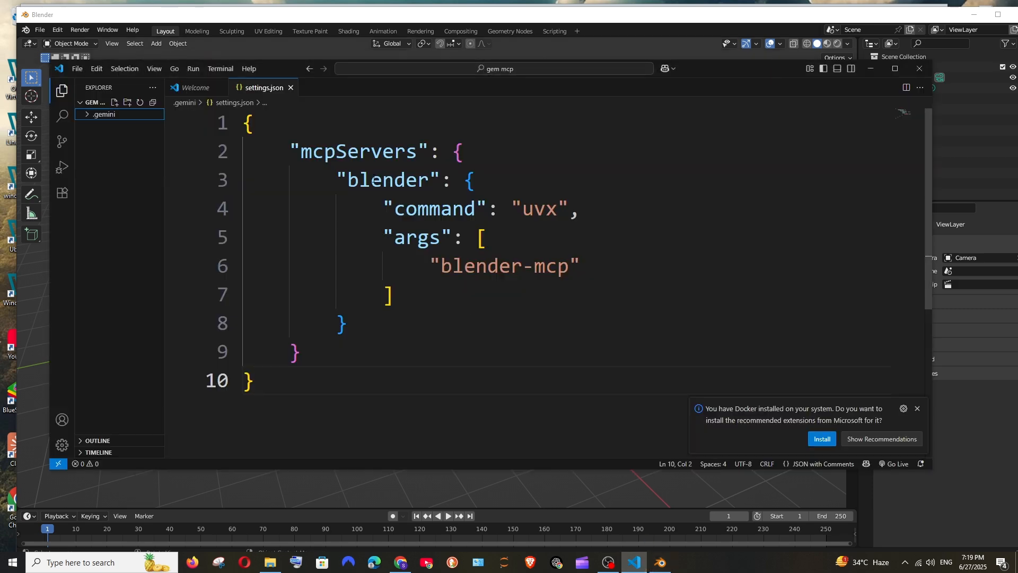
pyautogui.click(104, 115)
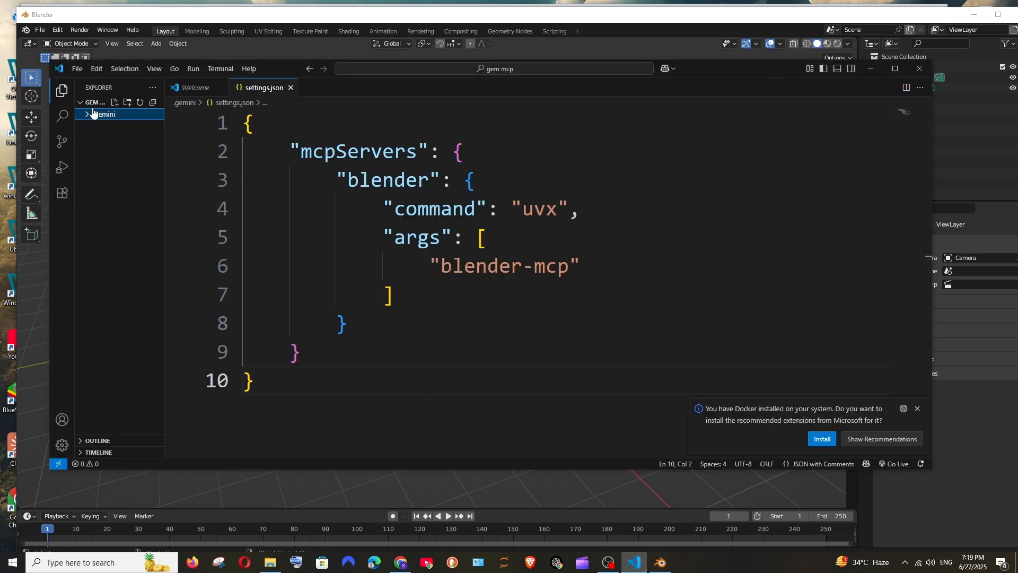
pyautogui.moveTo(111, 120)
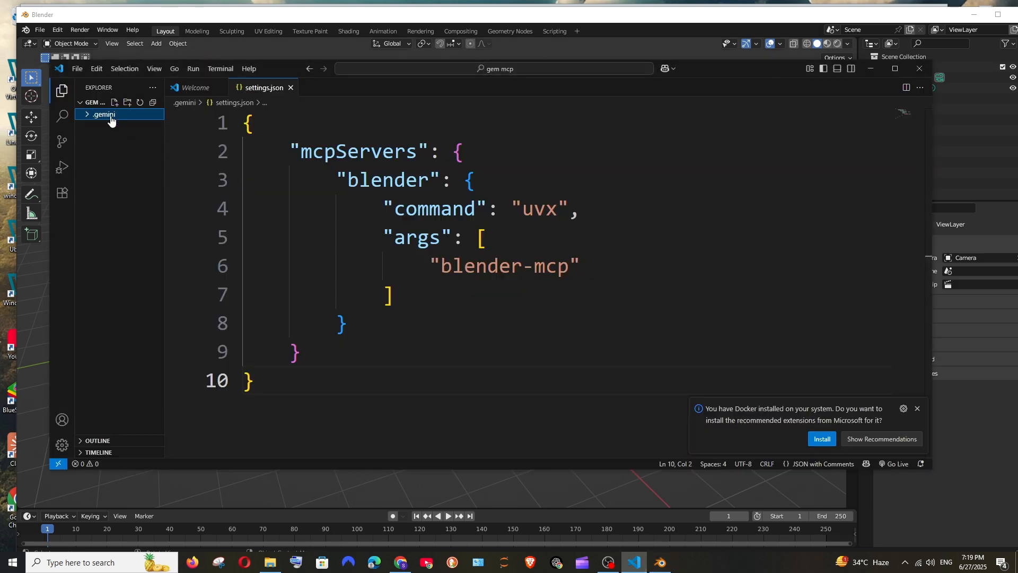
pyautogui.click(269, 562)
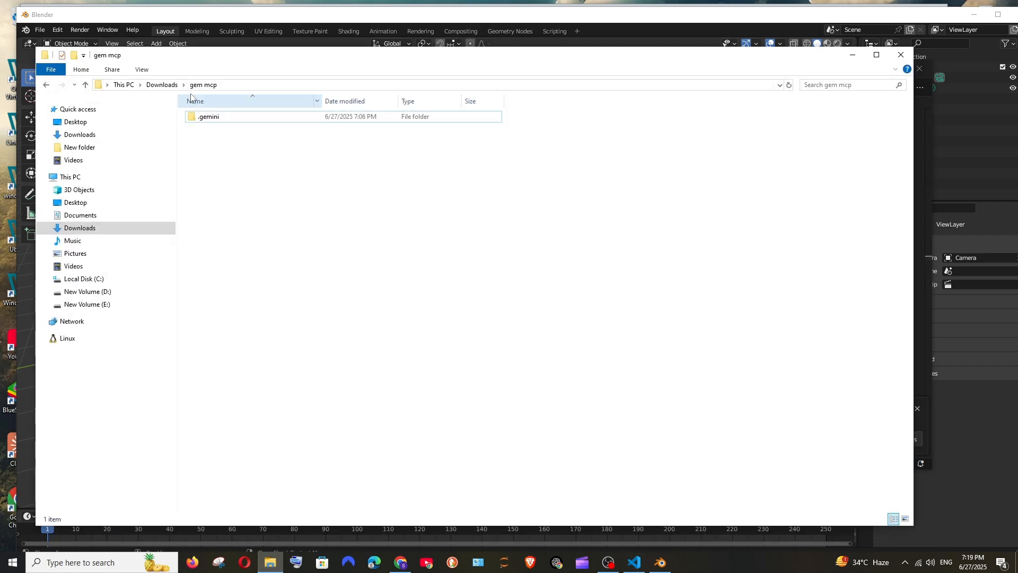
pyautogui.moveTo(229, 101)
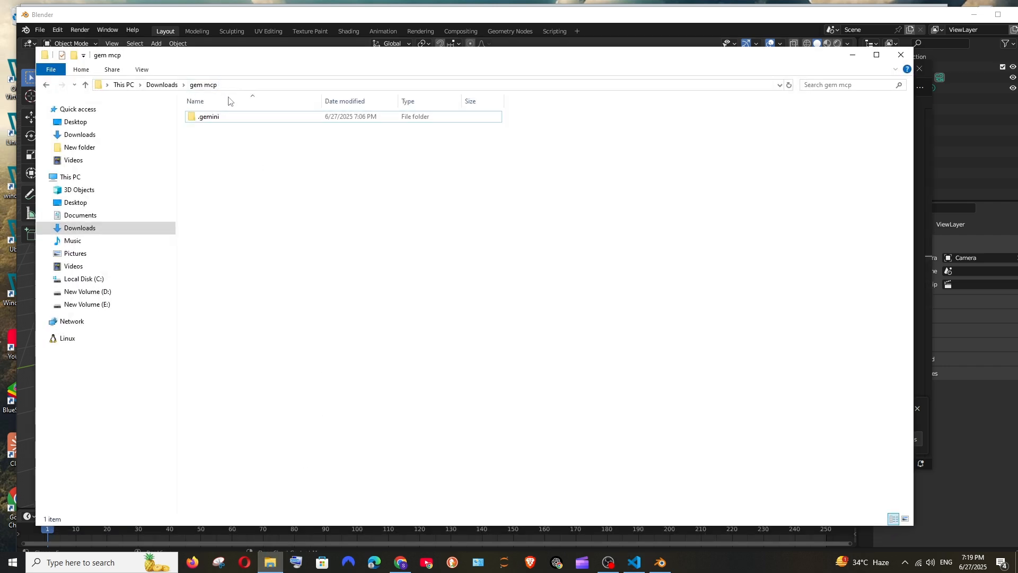
pyautogui.click(209, 116)
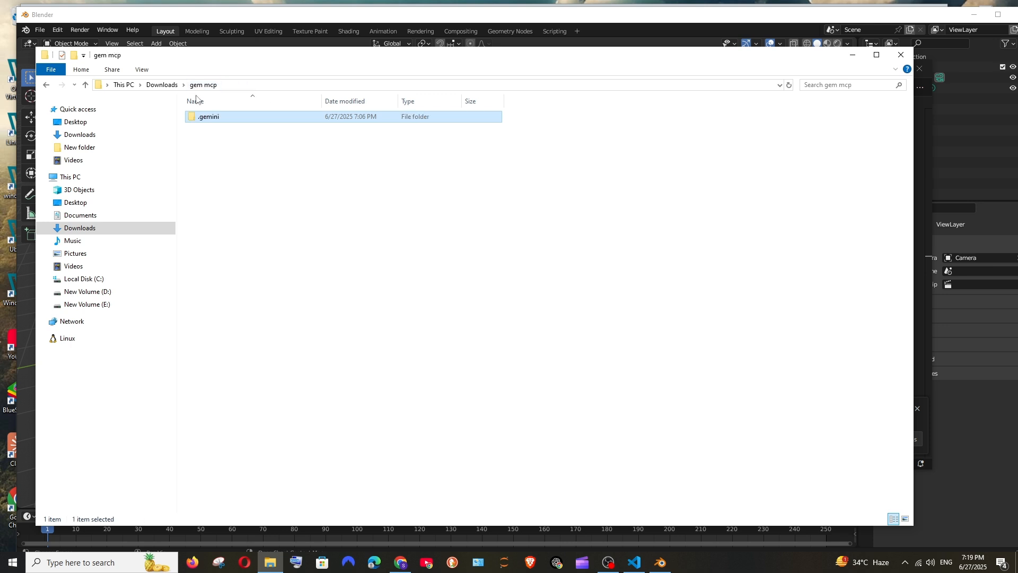
# Launch cmd and gemini from the gem mcp folder, then run /mcp.
pyautogui.write('c')
pyautogui.write('g')
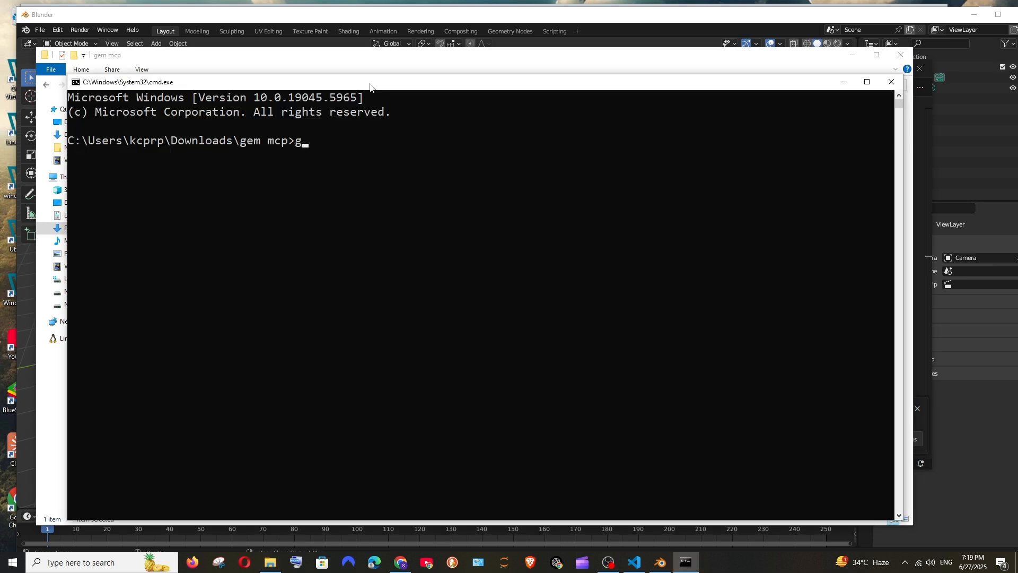
pyautogui.write('emini')
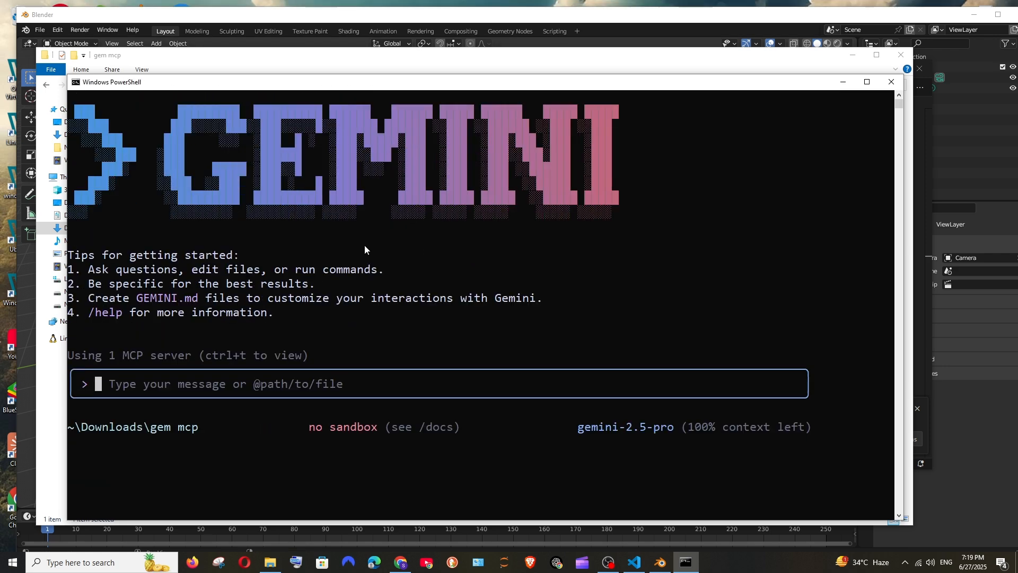
pyautogui.moveTo(102, 368)
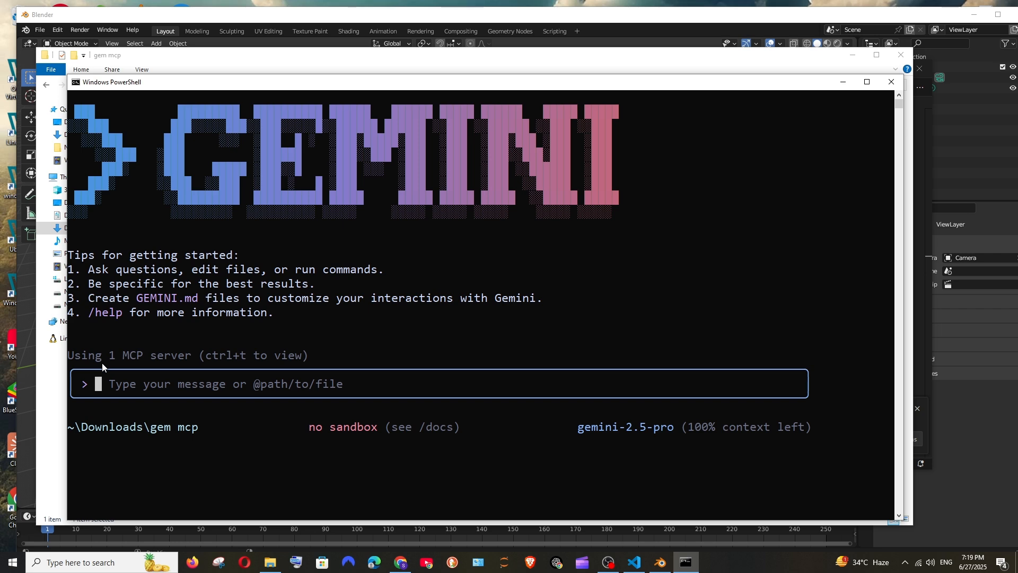
pyautogui.moveTo(187, 363)
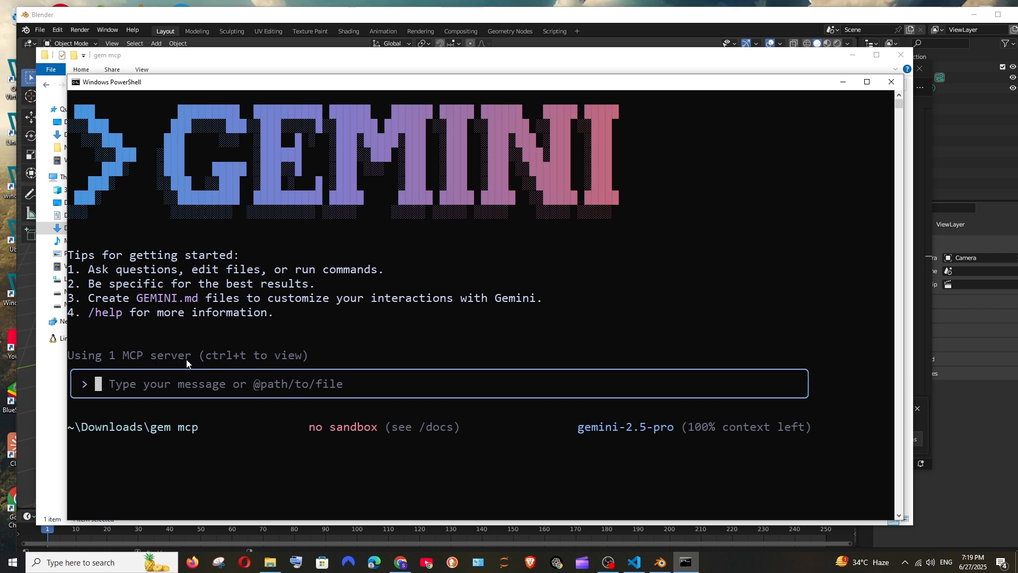
pyautogui.write('/')
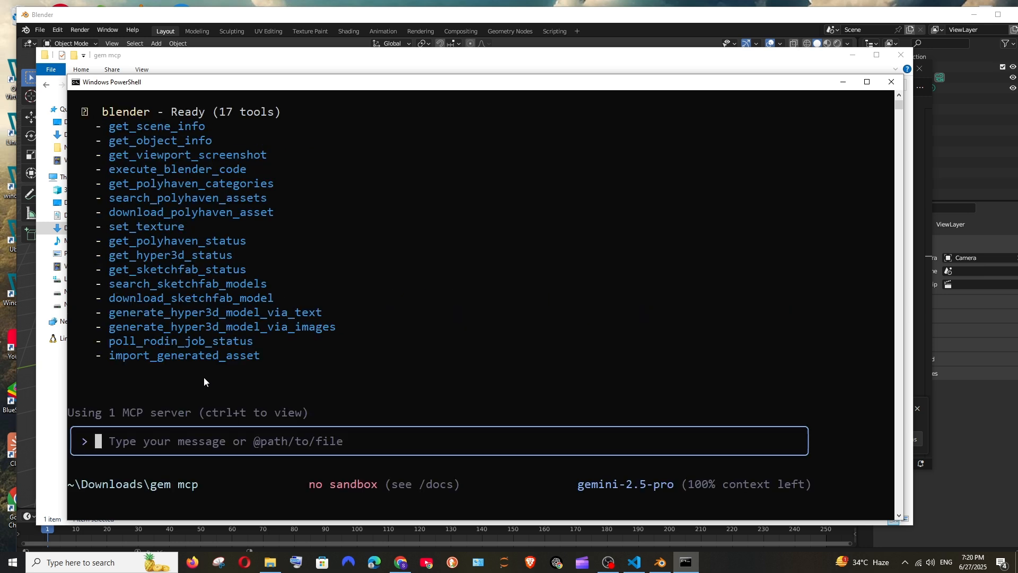
pyautogui.moveTo(170, 188)
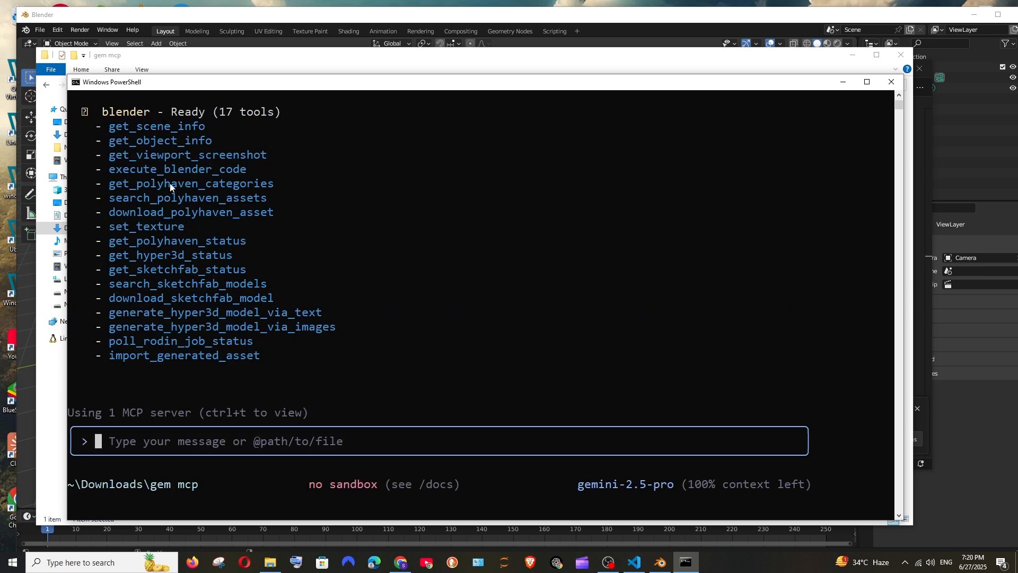
pyautogui.moveTo(171, 137)
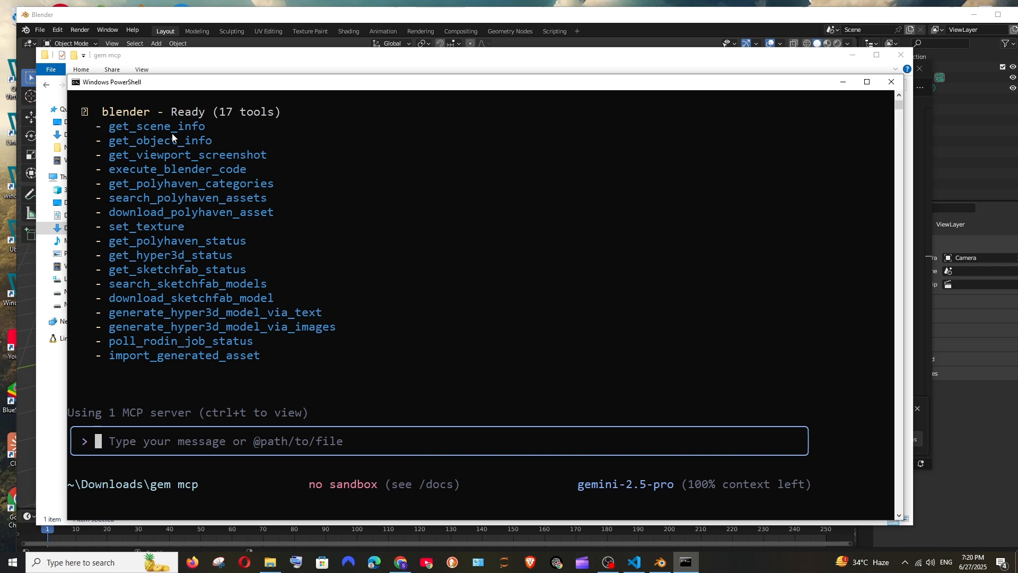
pyautogui.moveTo(491, 124)
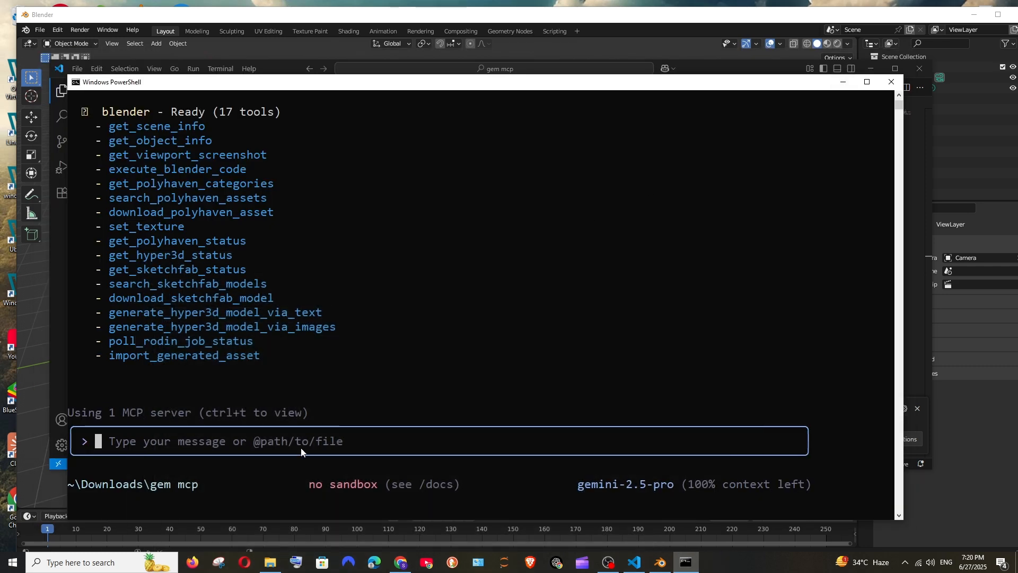
# Send Gemini the prompt 'create me 10 trees' and scroll through its output.
pyautogui.write('cr')
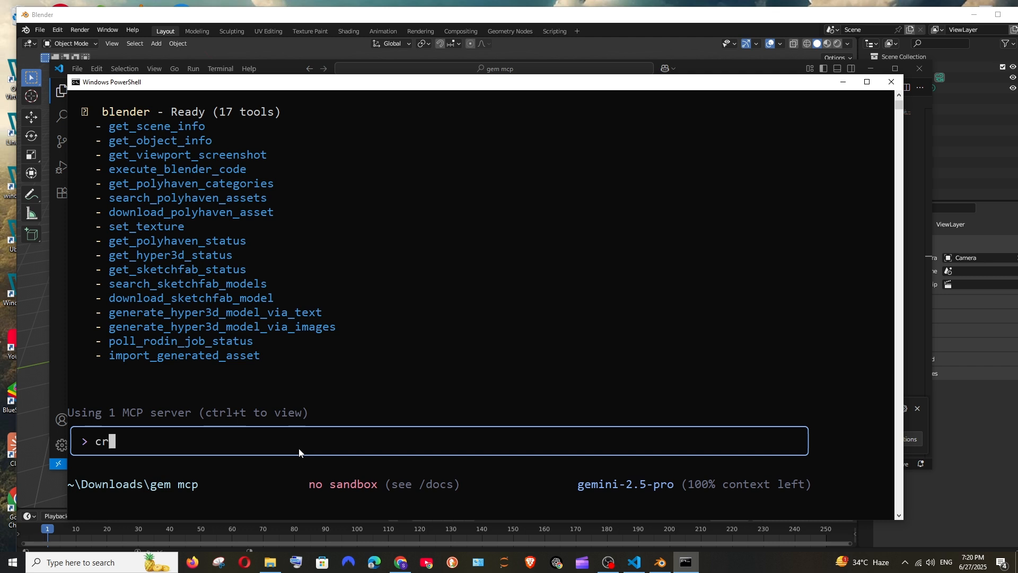
pyautogui.write('eate me 10')
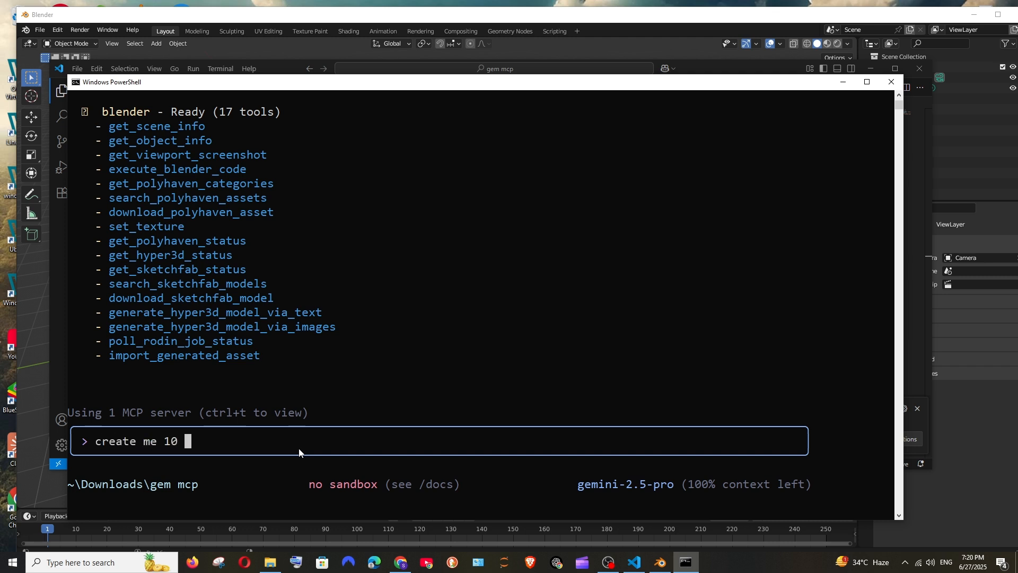
pyautogui.write('trees')
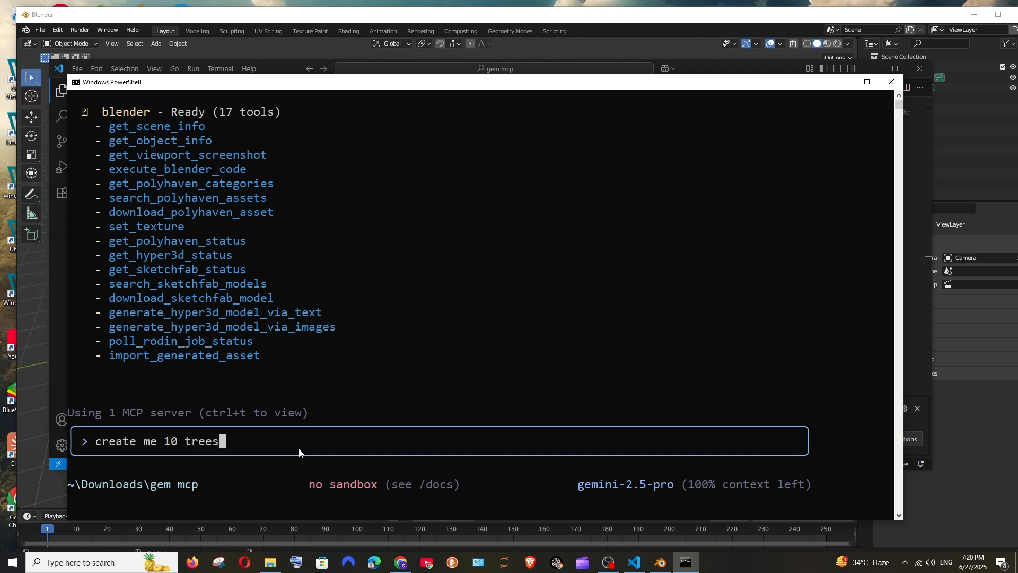
pyautogui.press('Return')
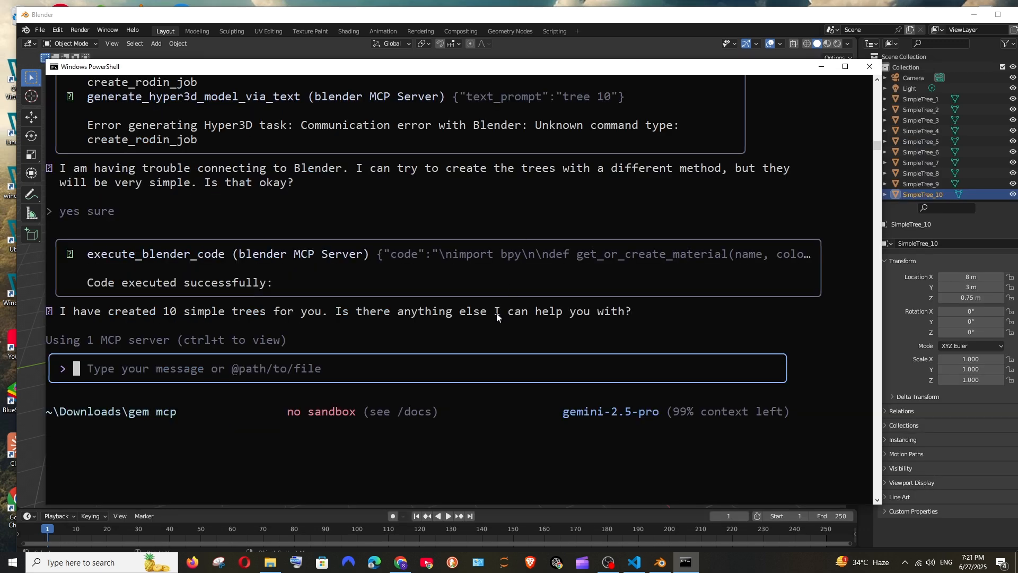
pyautogui.scroll(3)
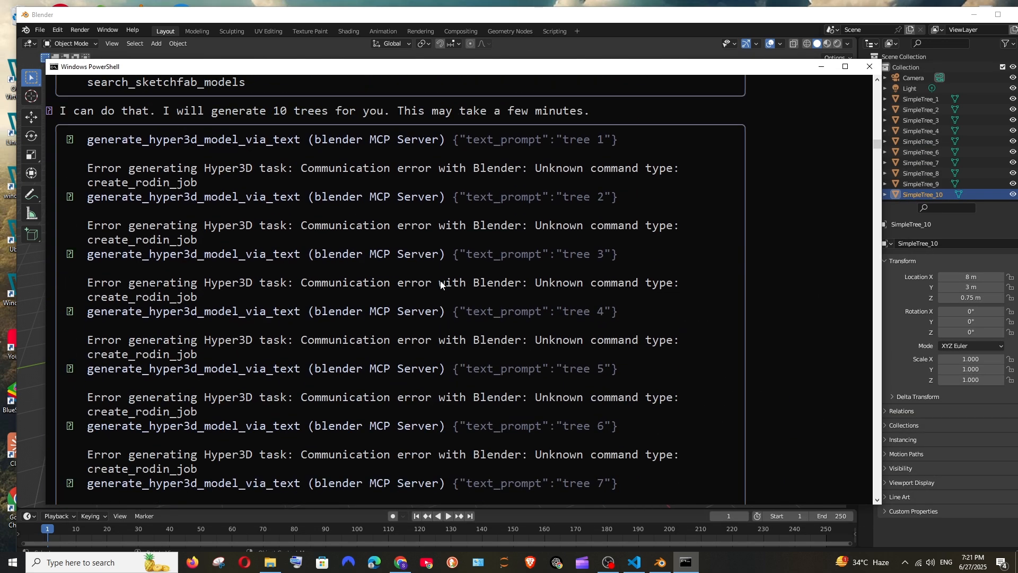
pyautogui.moveTo(301, 194)
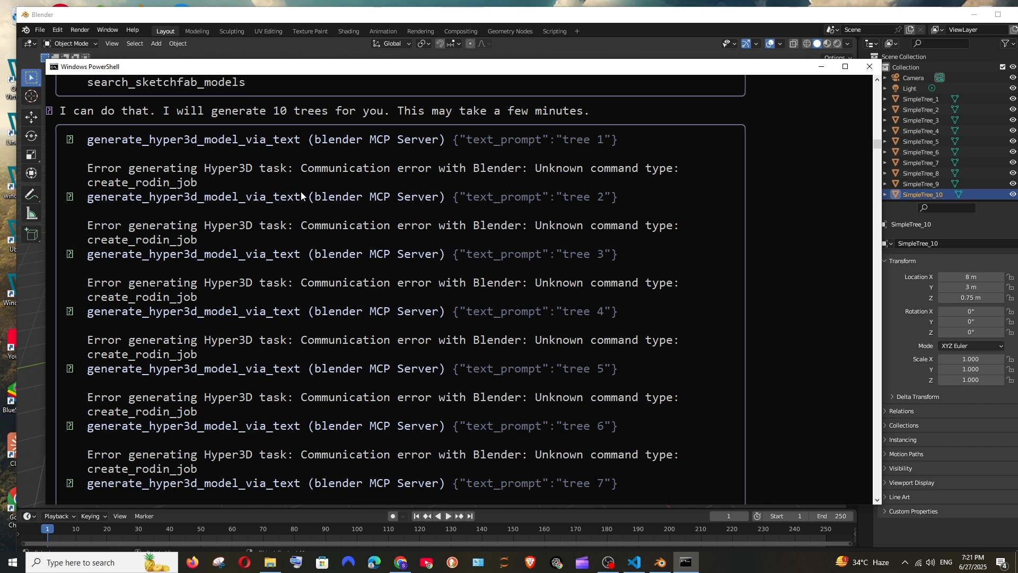
pyautogui.scroll(-3)
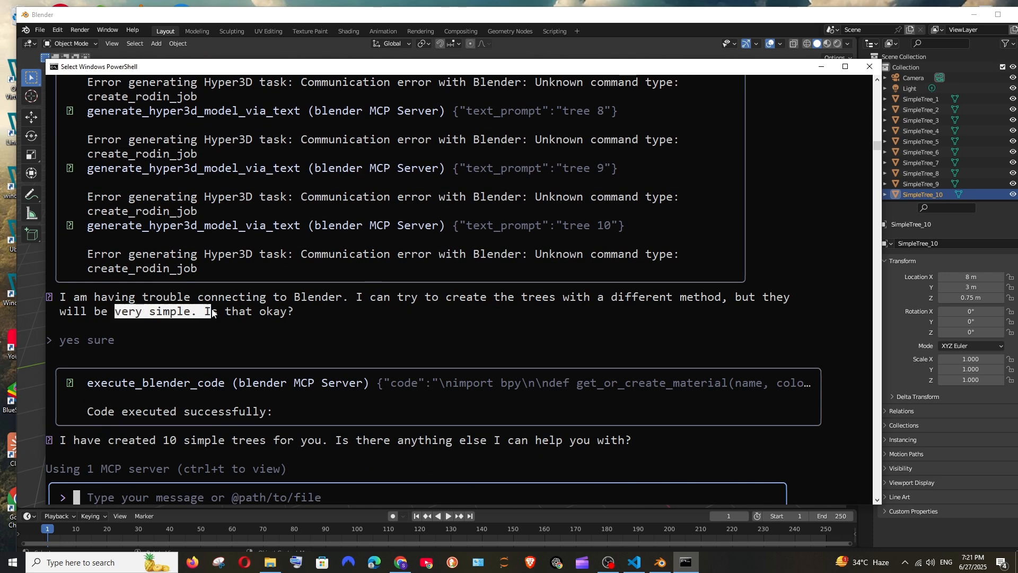
pyautogui.scroll(-3)
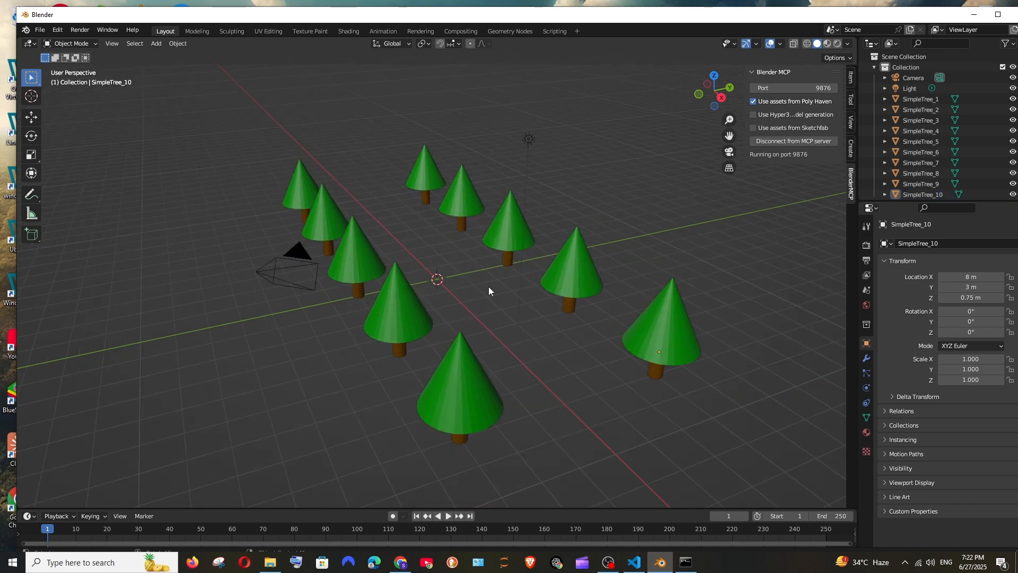
pyautogui.moveTo(454, 242)
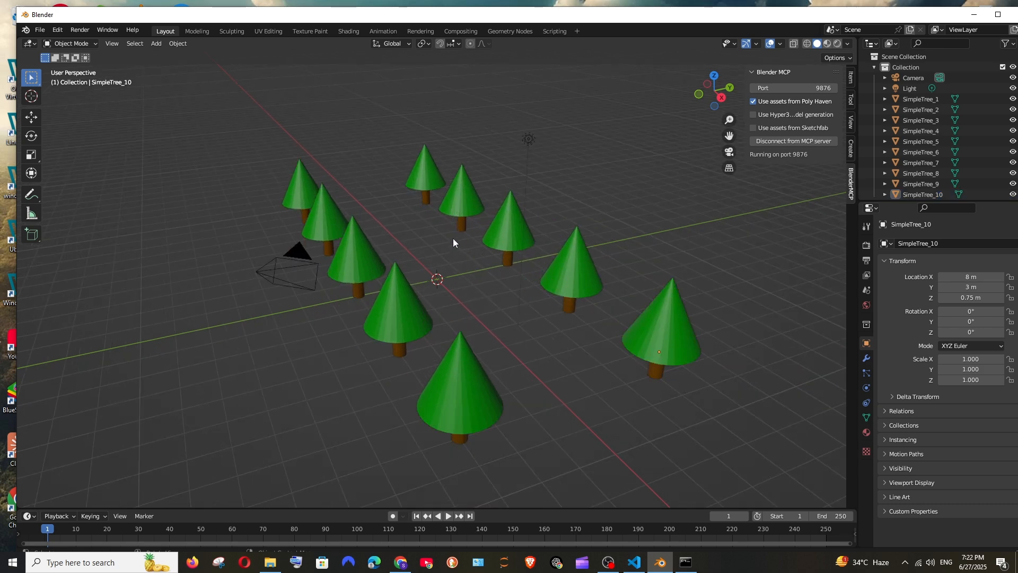
pyautogui.moveTo(627, 379)
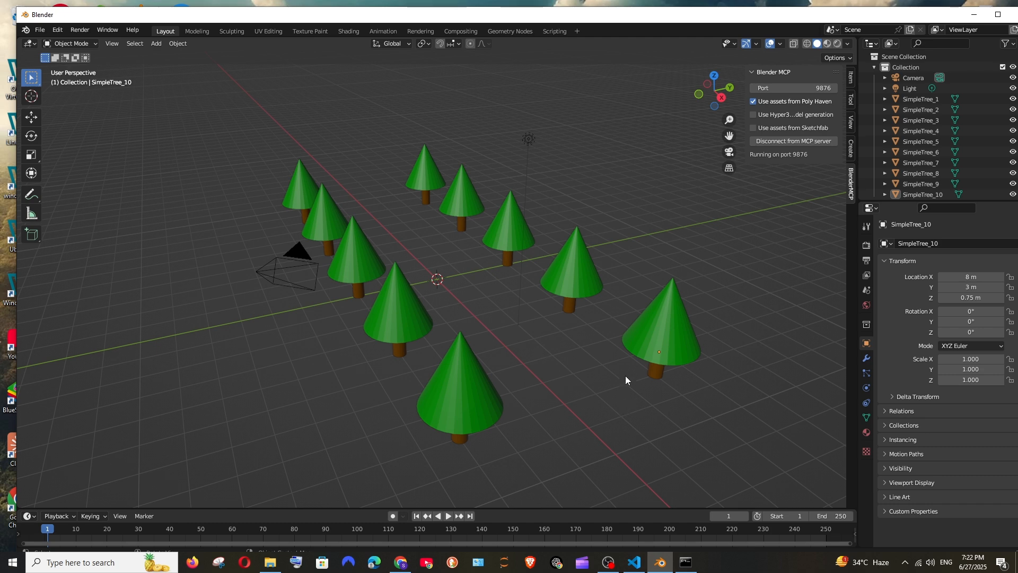
pyautogui.moveTo(668, 406)
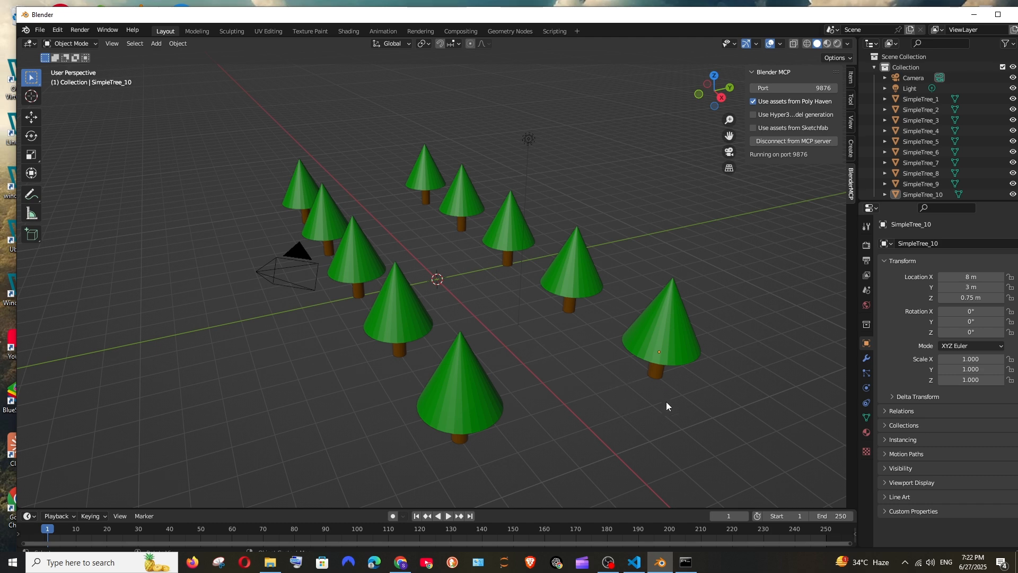
# Return to Visual Studio Code and focus the blender MCP settings.json editor.
pyautogui.click(634, 562)
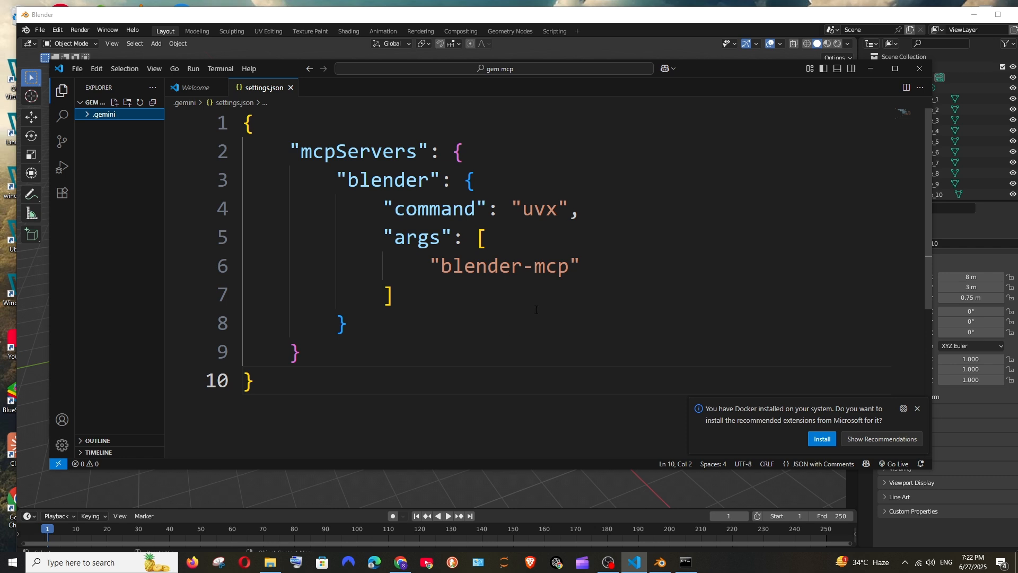
pyautogui.click(294, 351)
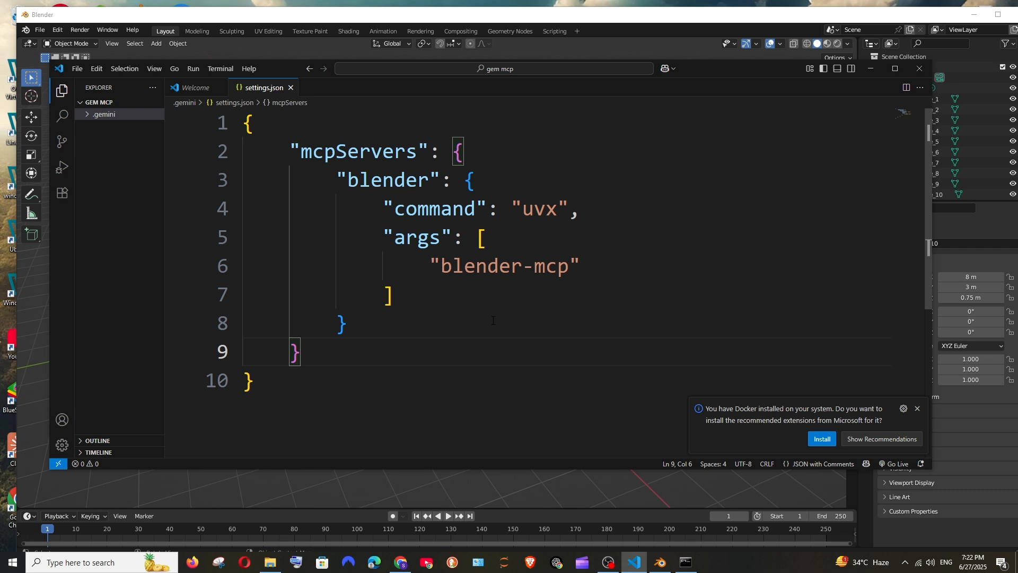
pyautogui.moveTo(613, 534)
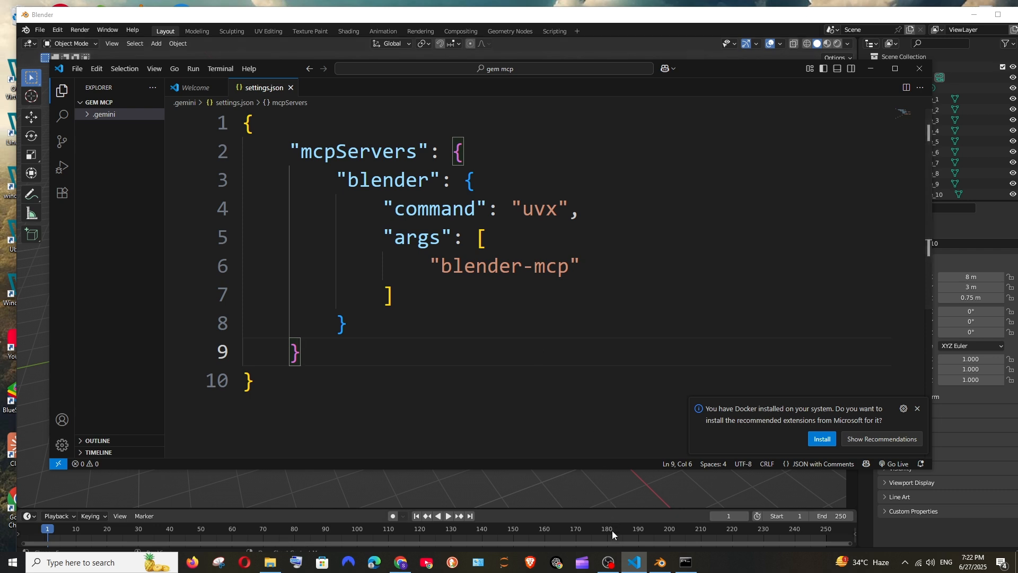